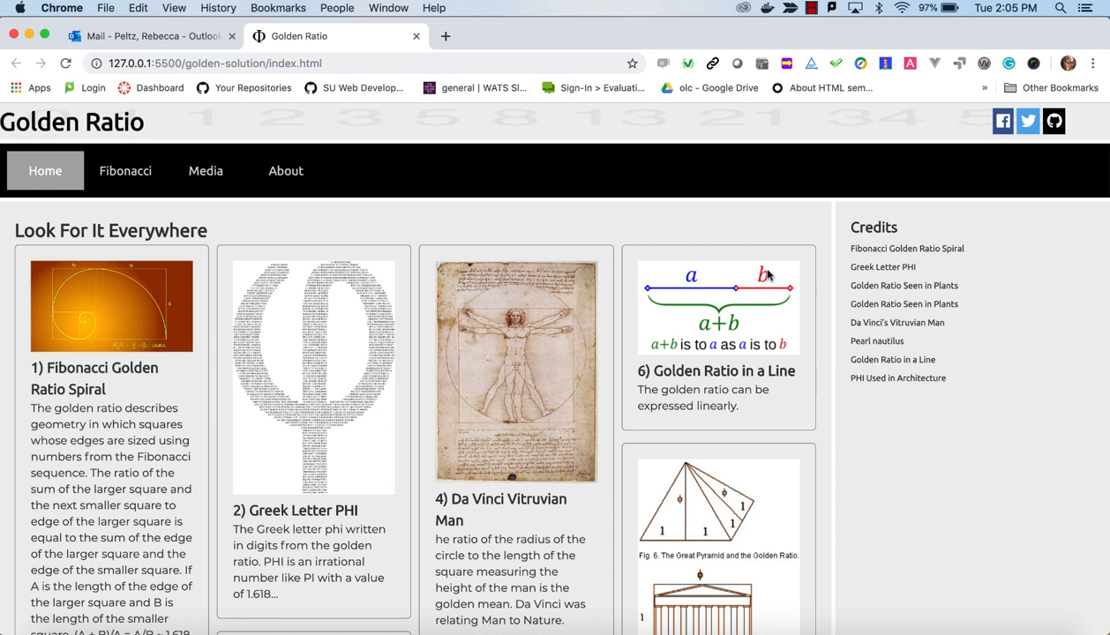
{"action": "mouse_move", "coordinate": [286, 183]}
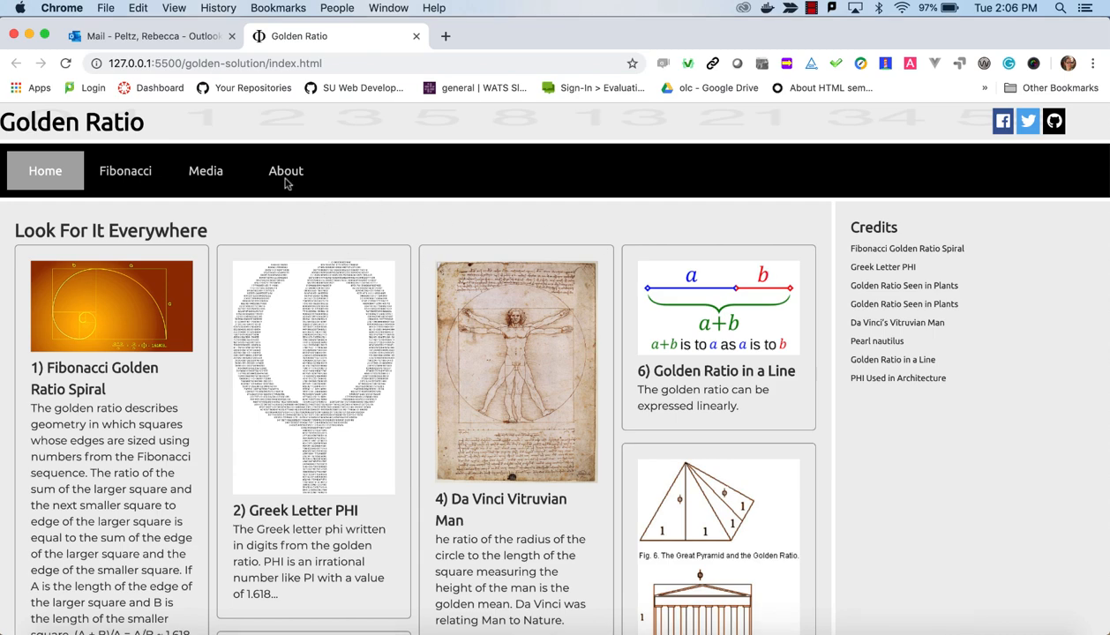
Step: Scroll down through the current Golden Ratio page and back up
{"action": "scroll", "scroll_direction": "down", "scroll_amount": 3}
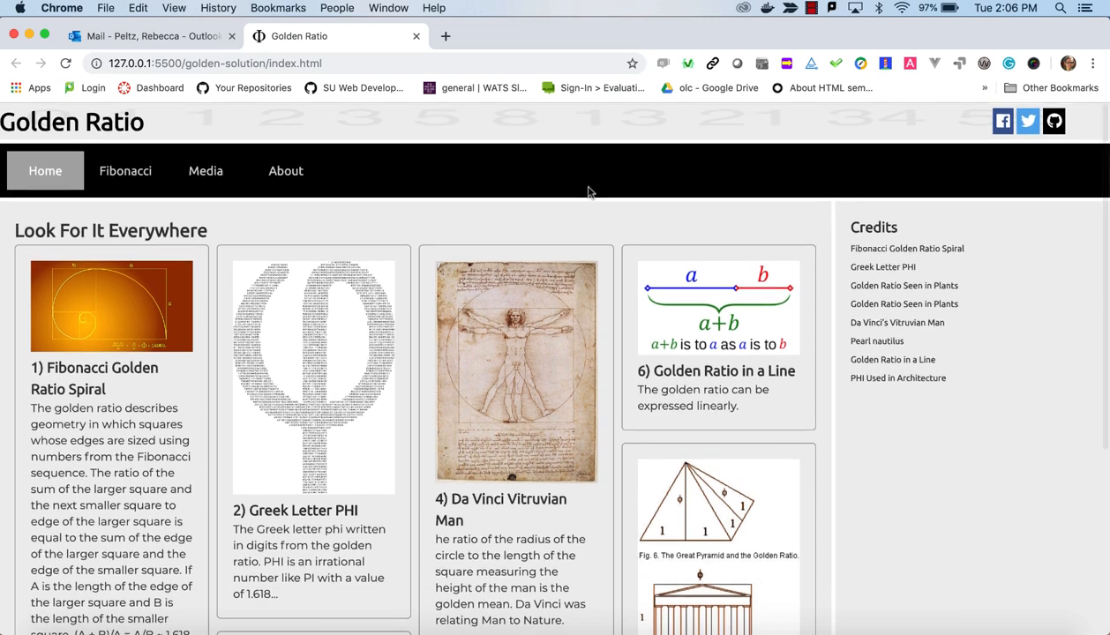
{"action": "mouse_move", "coordinate": [827, 210]}
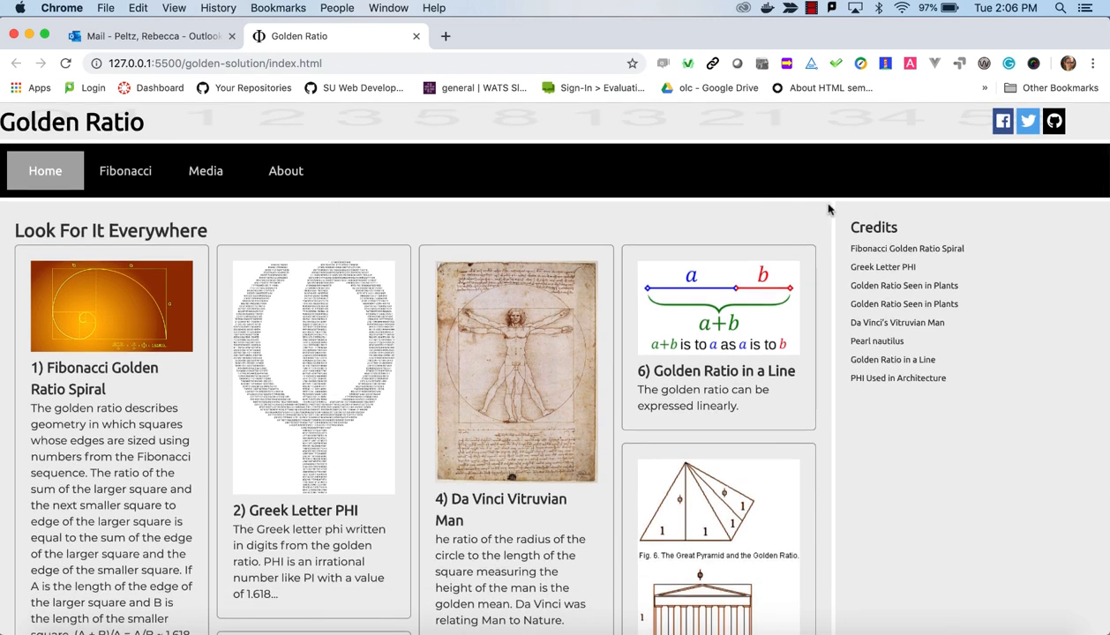
{"action": "mouse_move", "coordinate": [780, 242]}
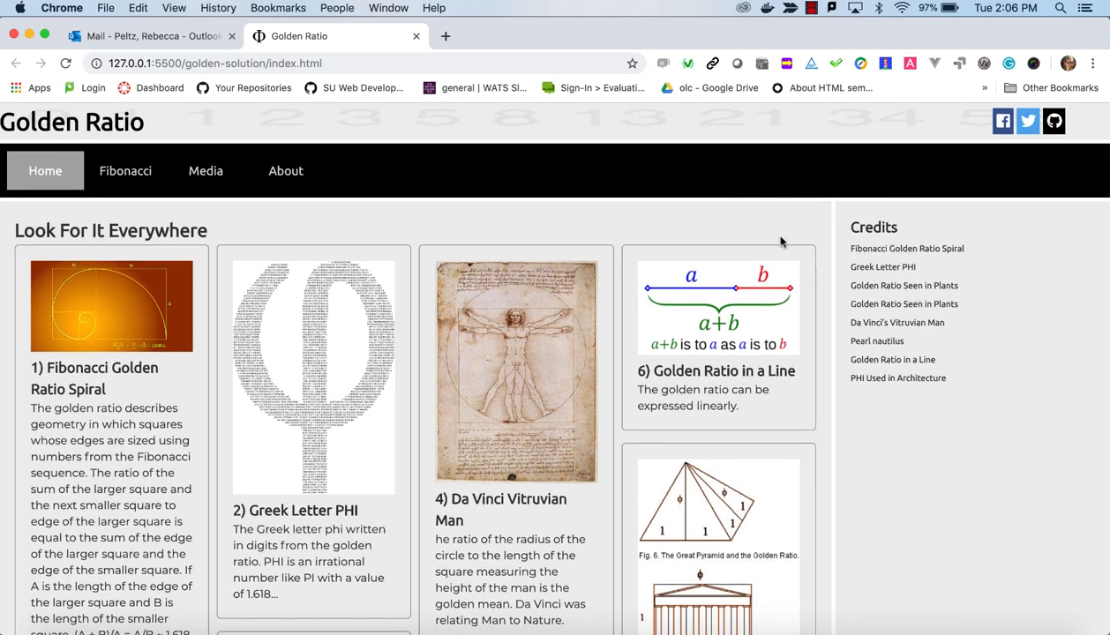
{"action": "mouse_move", "coordinate": [443, 123]}
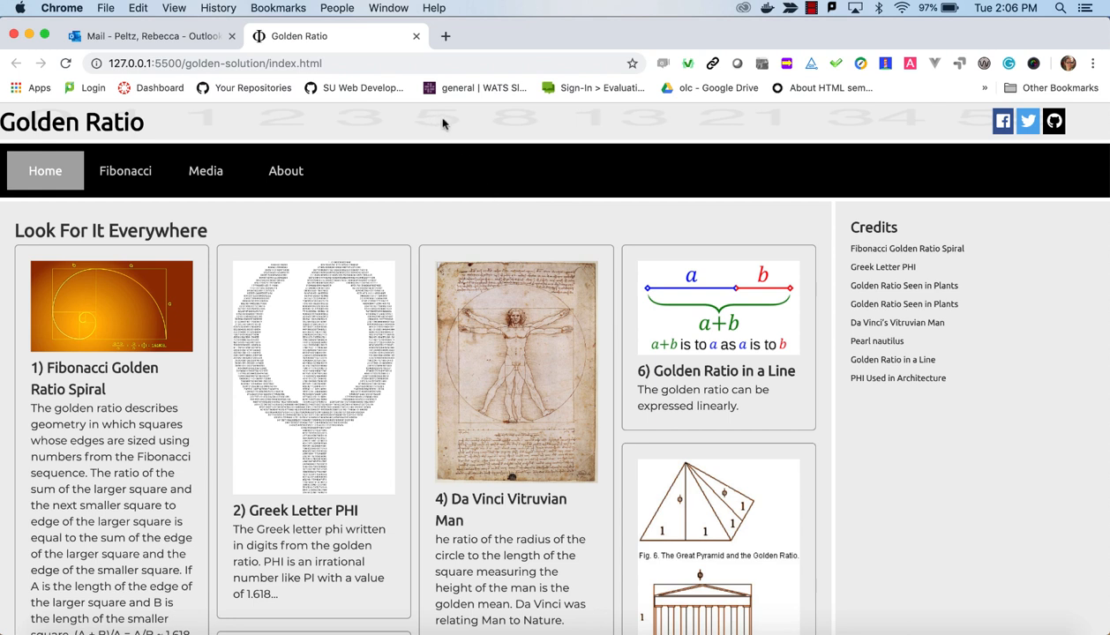
{"action": "mouse_move", "coordinate": [528, 361]}
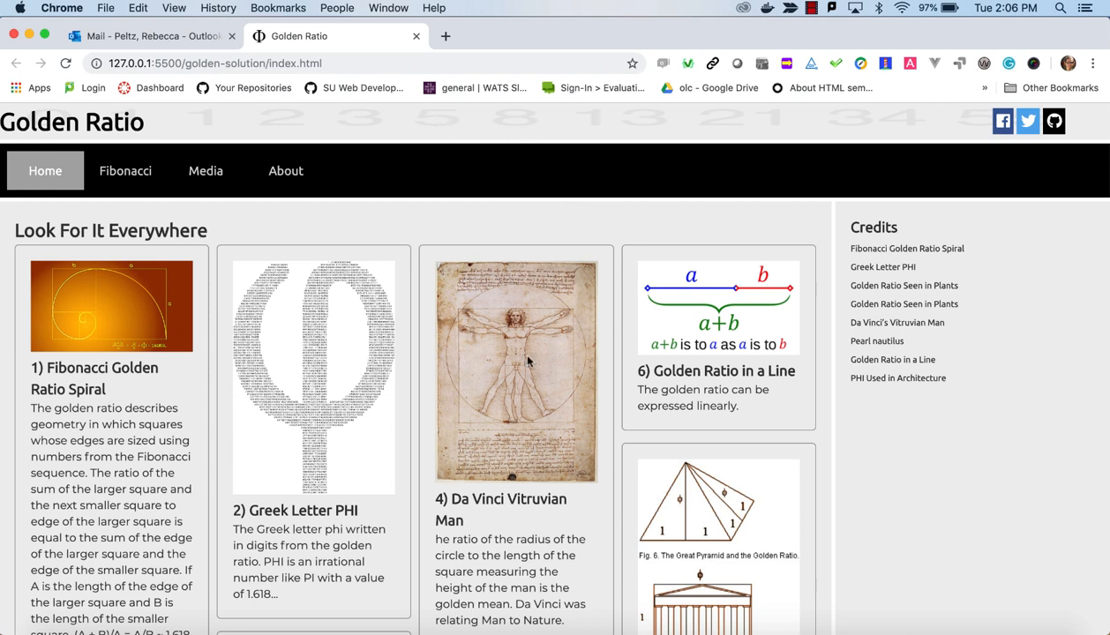
{"action": "mouse_move", "coordinate": [995, 327]}
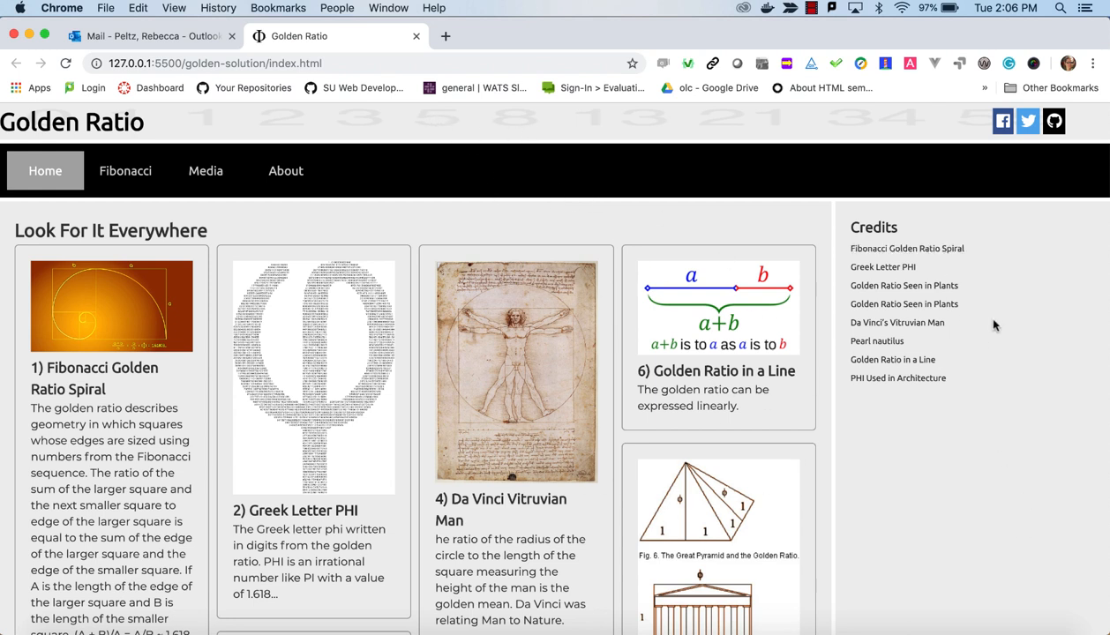
{"action": "scroll", "scroll_direction": "down", "scroll_amount": 3}
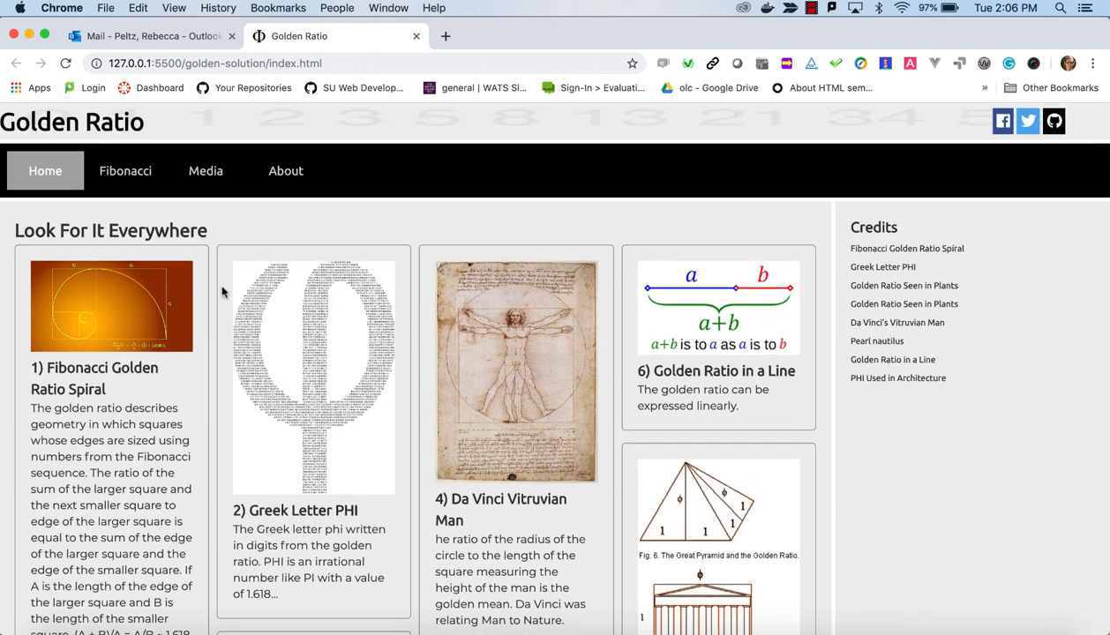
{"action": "scroll", "scroll_direction": "down", "scroll_amount": 3}
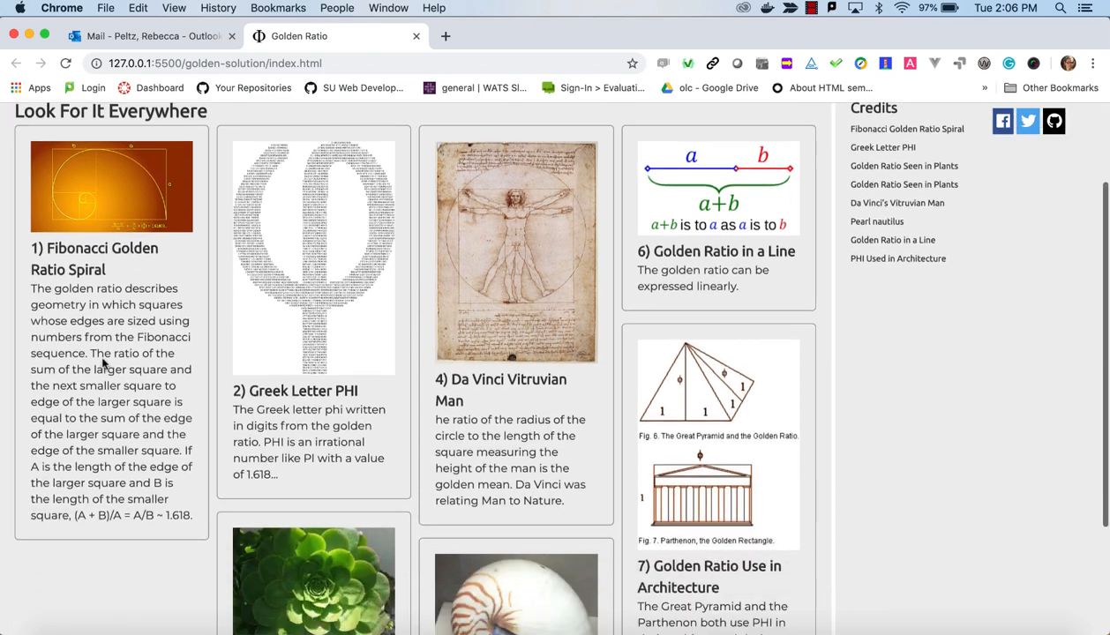
{"action": "scroll", "scroll_direction": "down", "scroll_amount": 3}
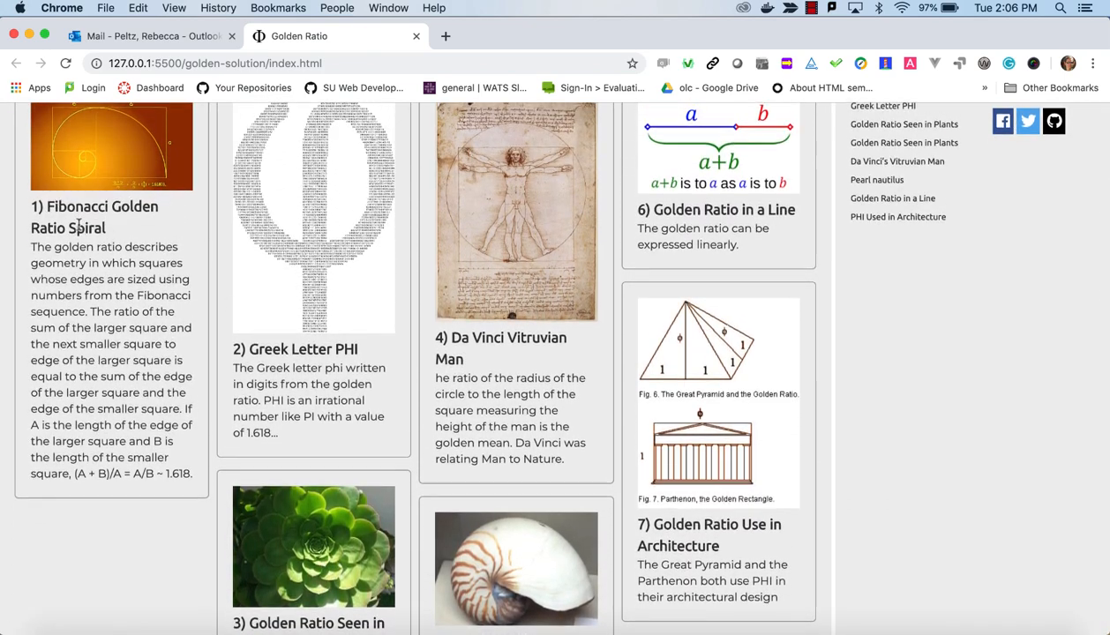
{"action": "scroll", "scroll_direction": "up", "scroll_amount": 3}
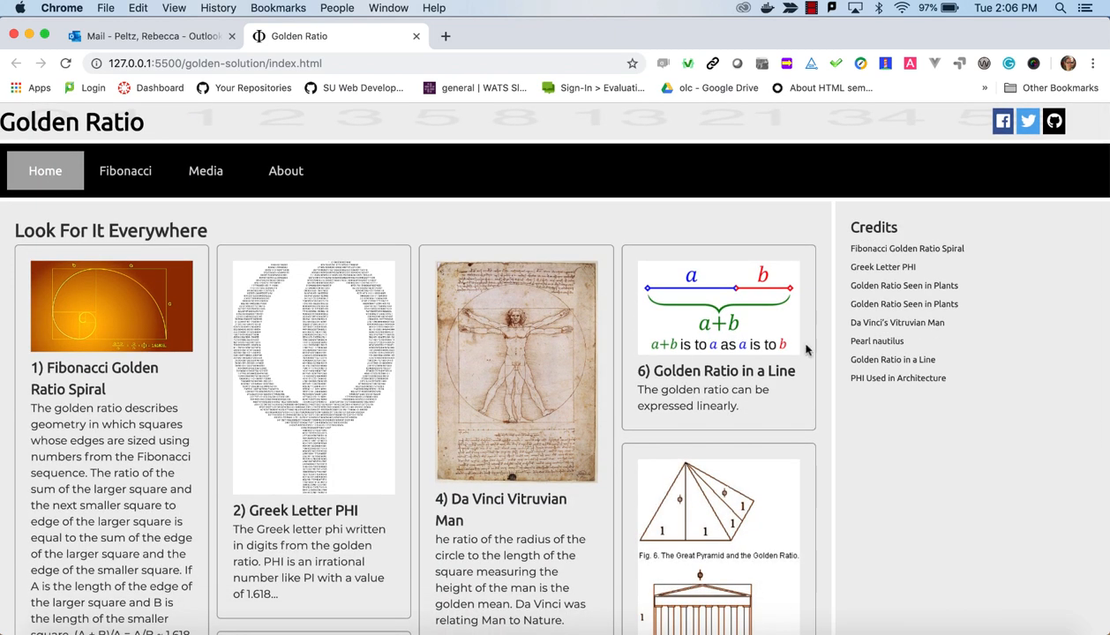
{"action": "mouse_move", "coordinate": [902, 259]}
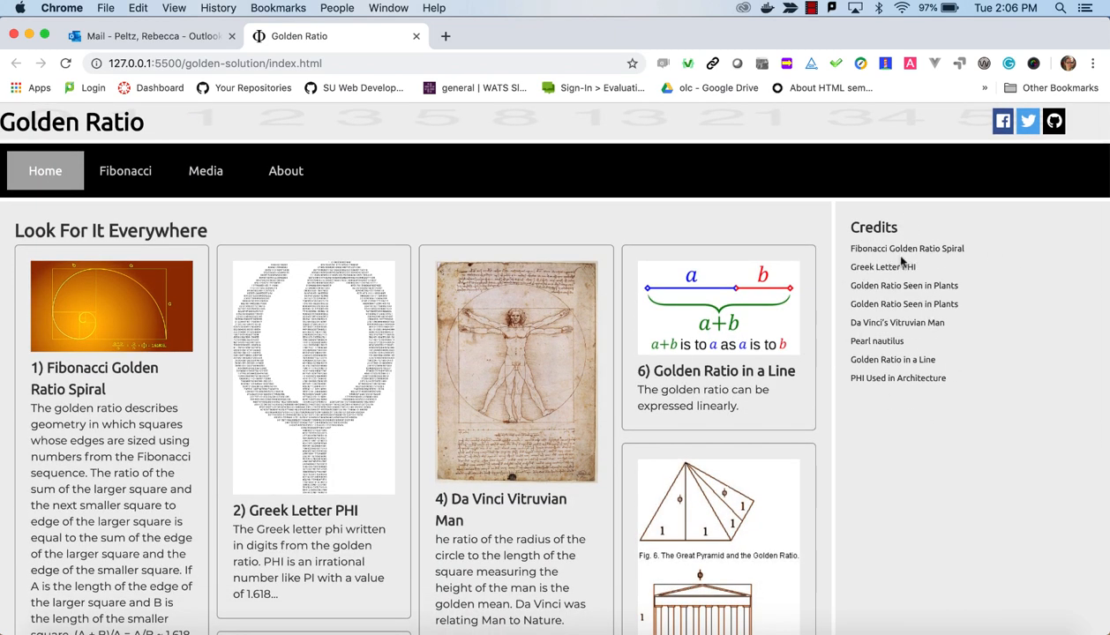
{"action": "mouse_move", "coordinate": [318, 218]}
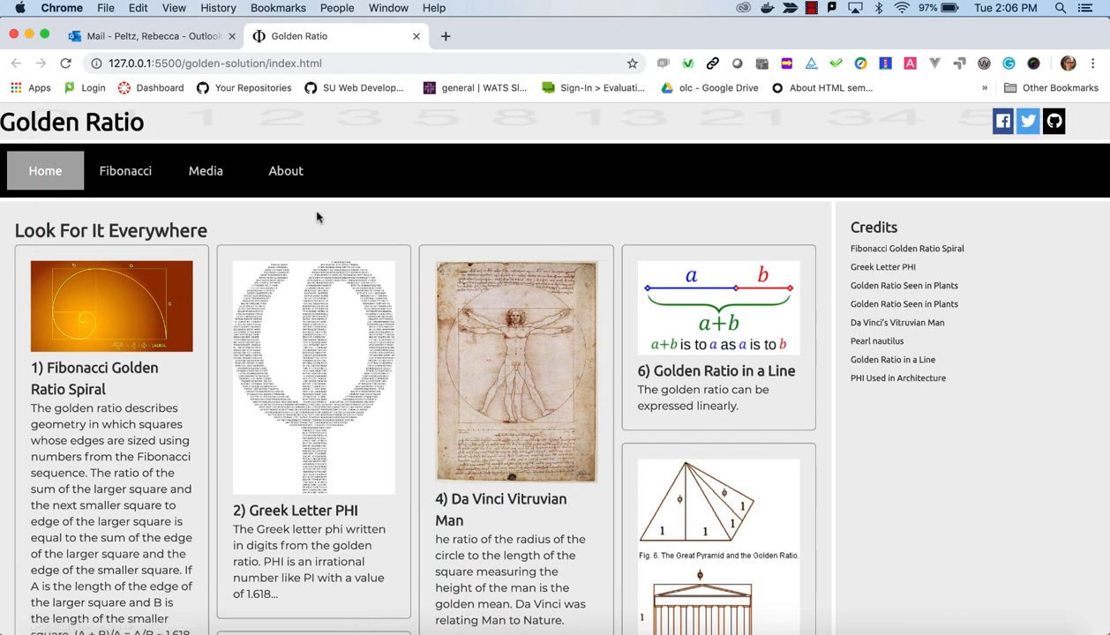
Step: Open the Fibonacci page and scroll through its sequence table, ratios and biography
{"action": "left_click", "coordinate": [125, 170]}
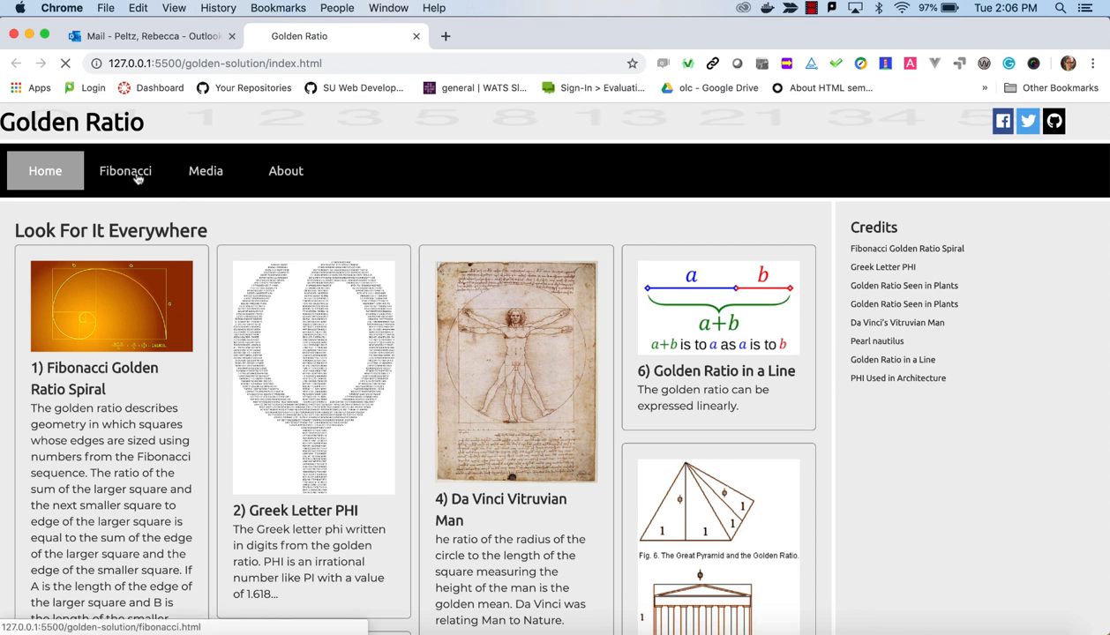
{"action": "left_click", "coordinate": [125, 170]}
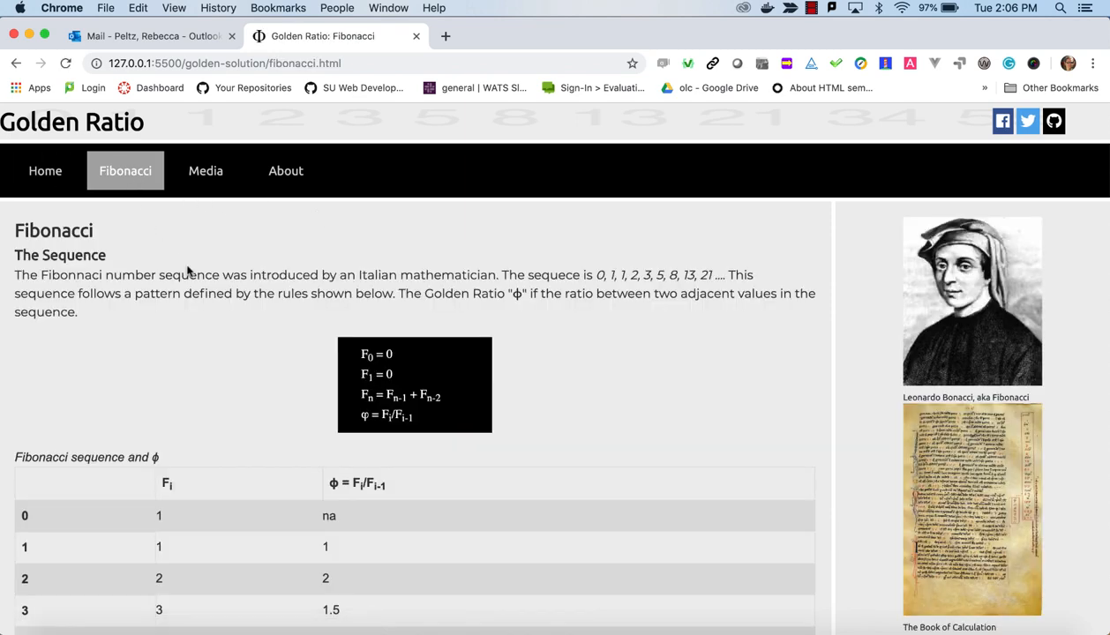
{"action": "mouse_move", "coordinate": [922, 335]}
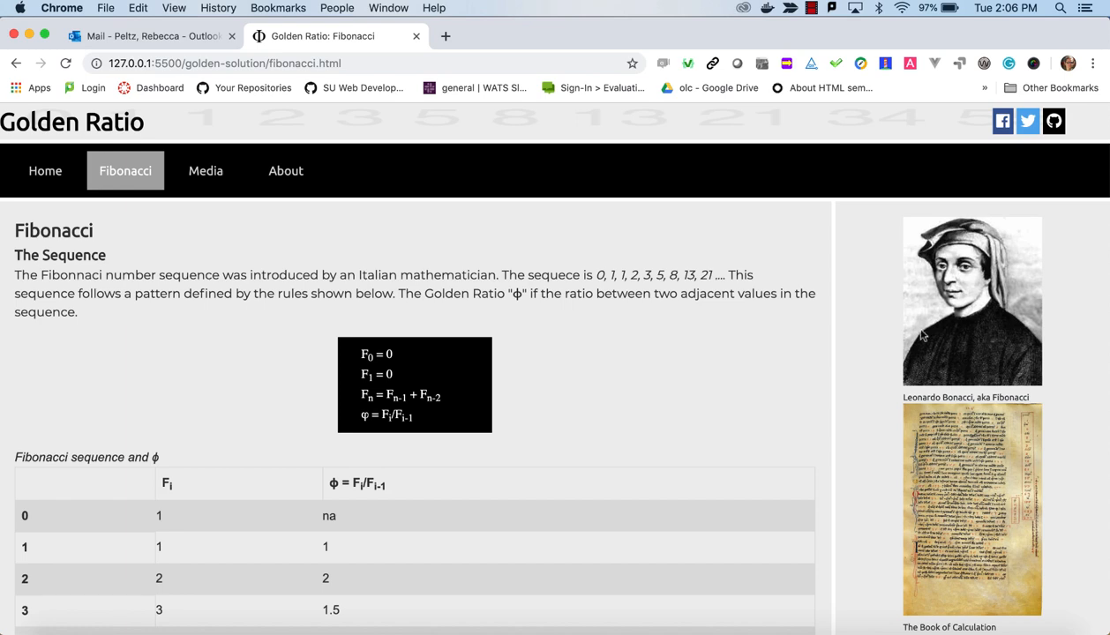
{"action": "mouse_move", "coordinate": [702, 380]}
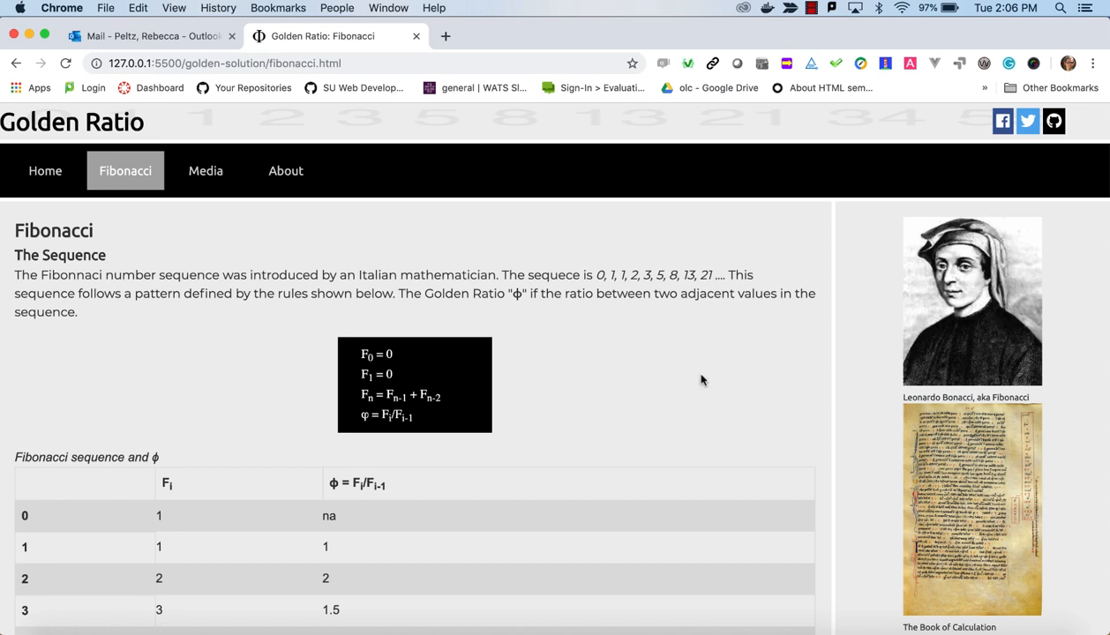
{"action": "scroll", "scroll_direction": "down", "scroll_amount": 3}
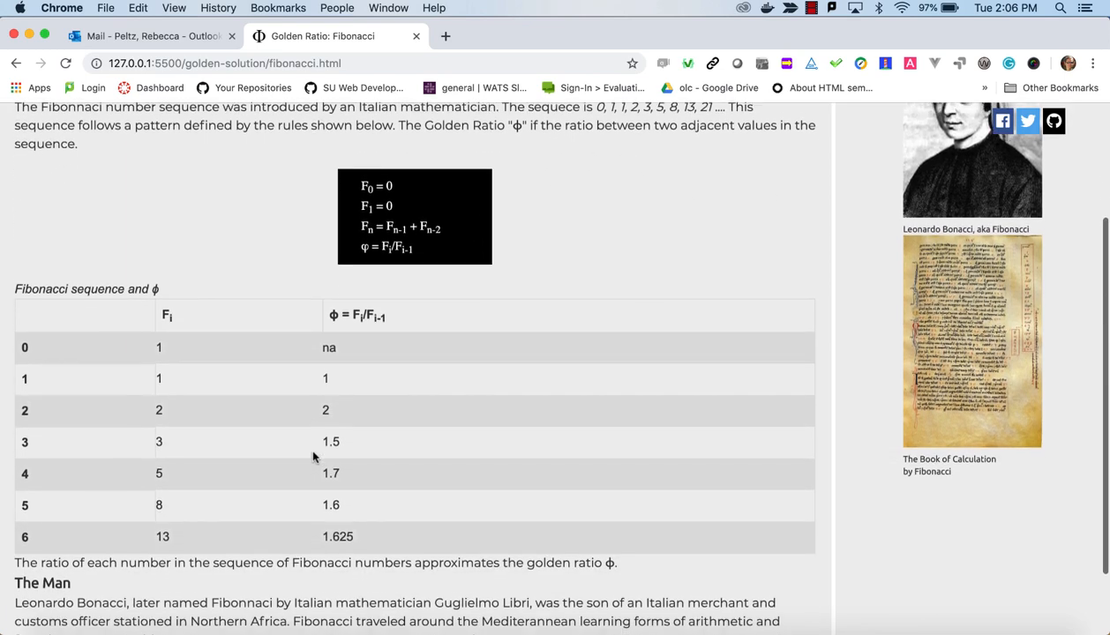
{"action": "scroll", "scroll_direction": "down", "scroll_amount": 3}
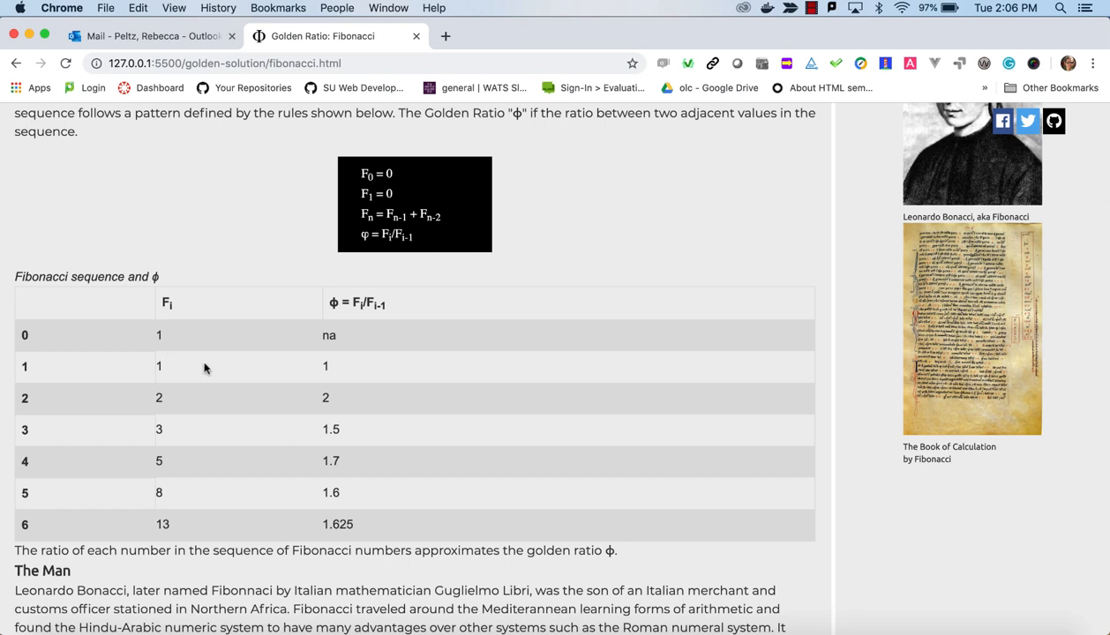
{"action": "mouse_move", "coordinate": [353, 399]}
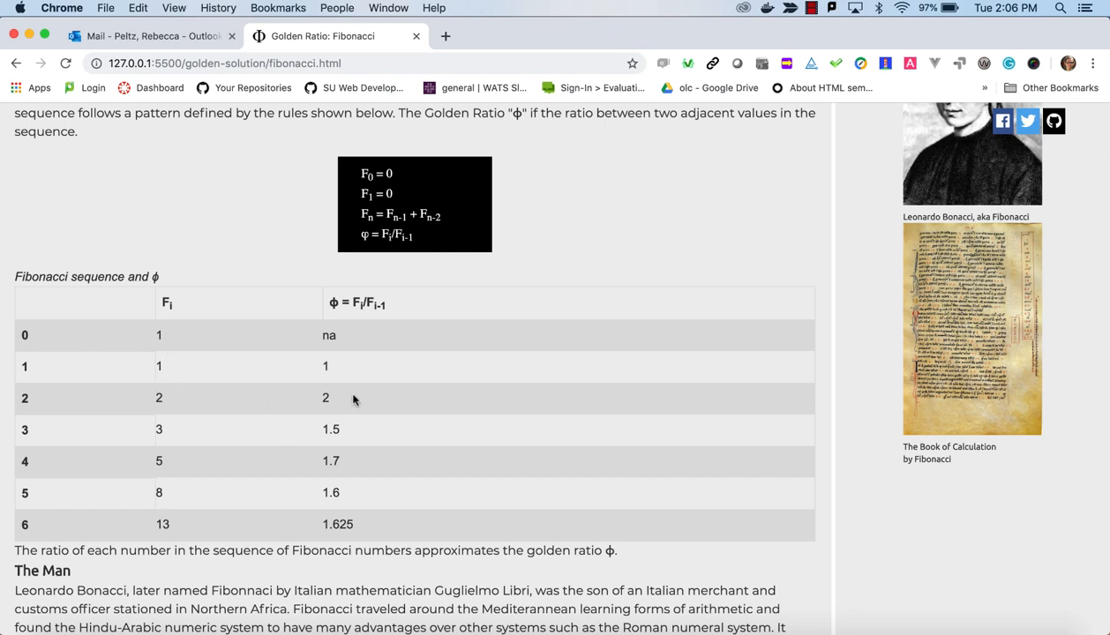
{"action": "mouse_move", "coordinate": [348, 517]}
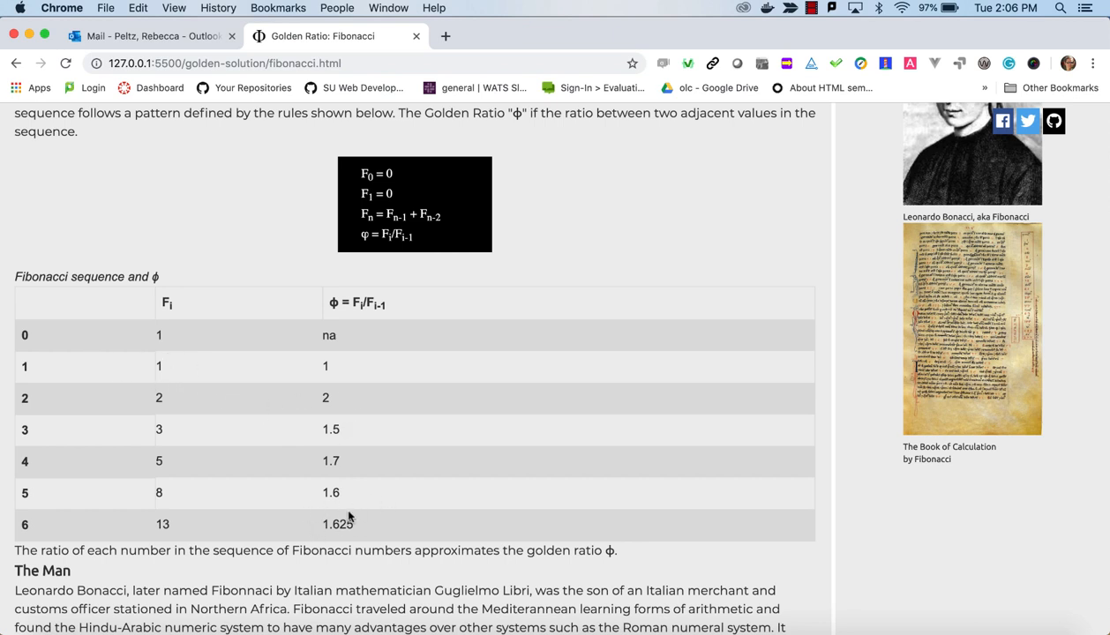
{"action": "mouse_move", "coordinate": [251, 489]}
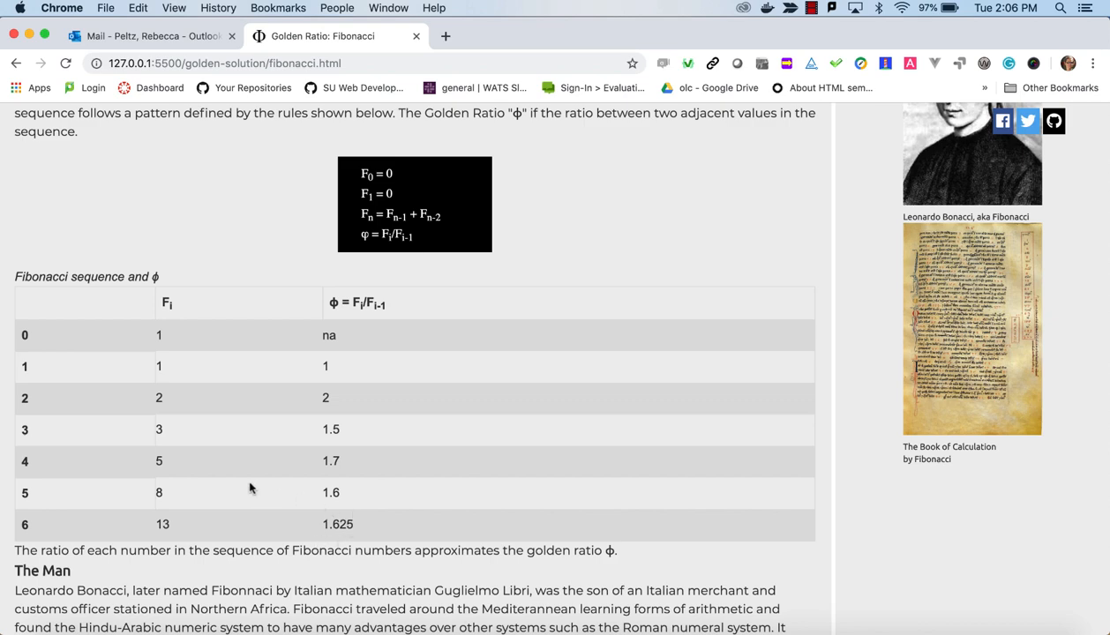
{"action": "scroll", "scroll_direction": "down", "scroll_amount": 3}
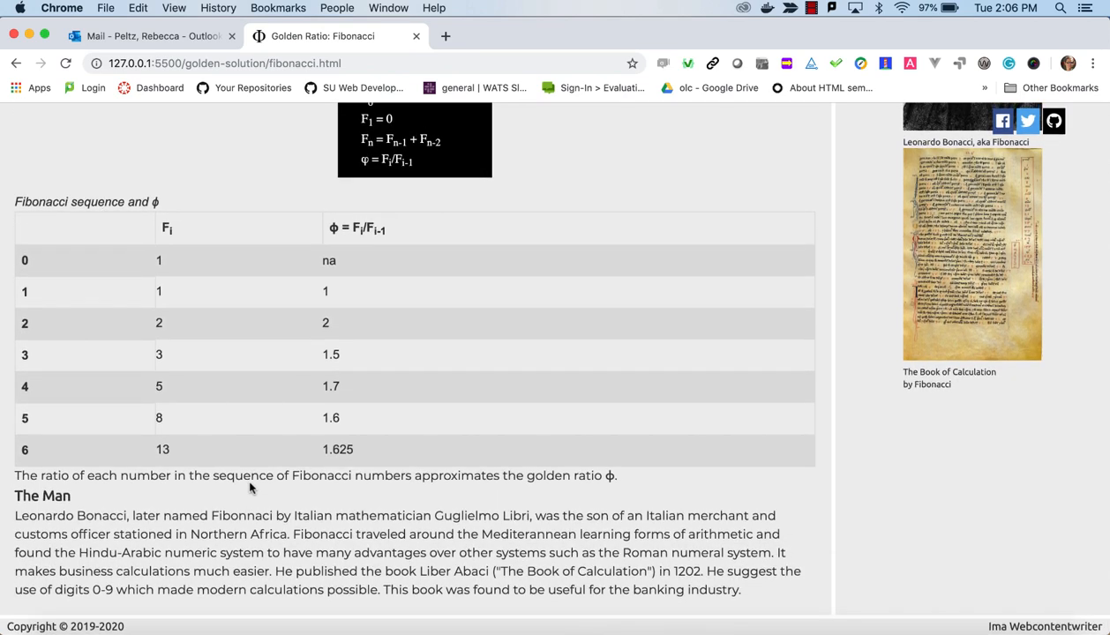
{"action": "scroll", "scroll_direction": "up", "scroll_amount": 3}
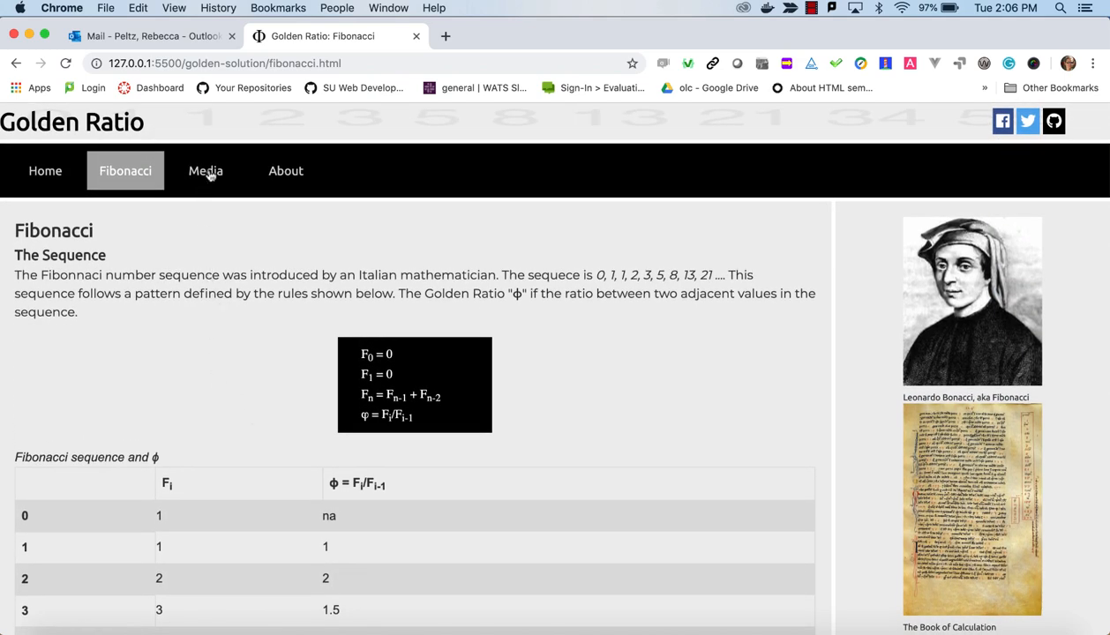
{"action": "left_click", "coordinate": [206, 171]}
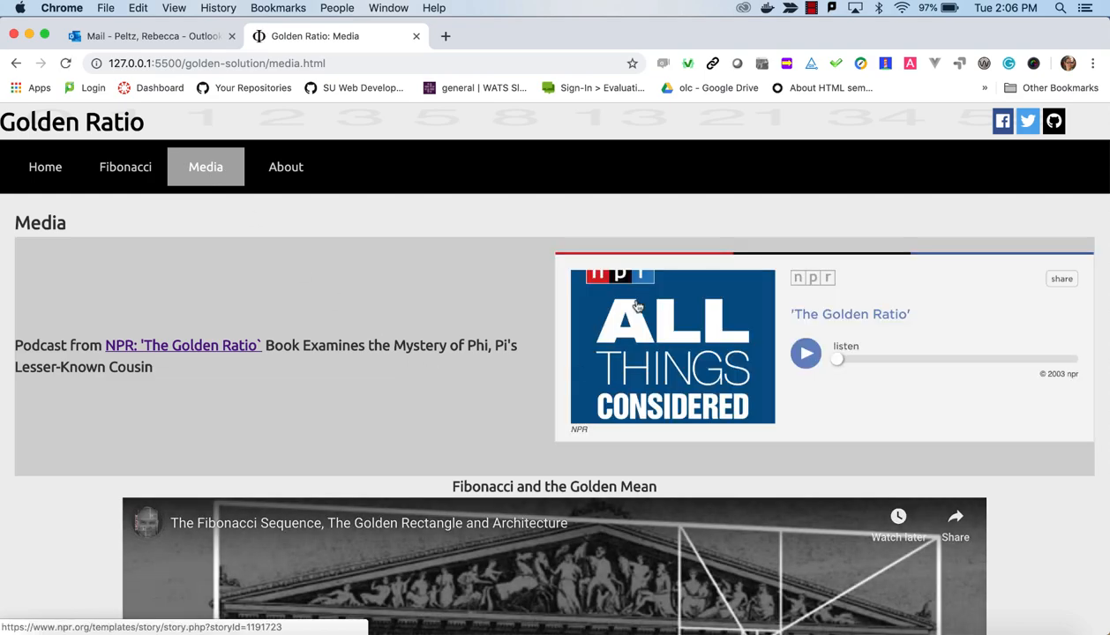
{"action": "scroll", "scroll_direction": "down", "scroll_amount": 3}
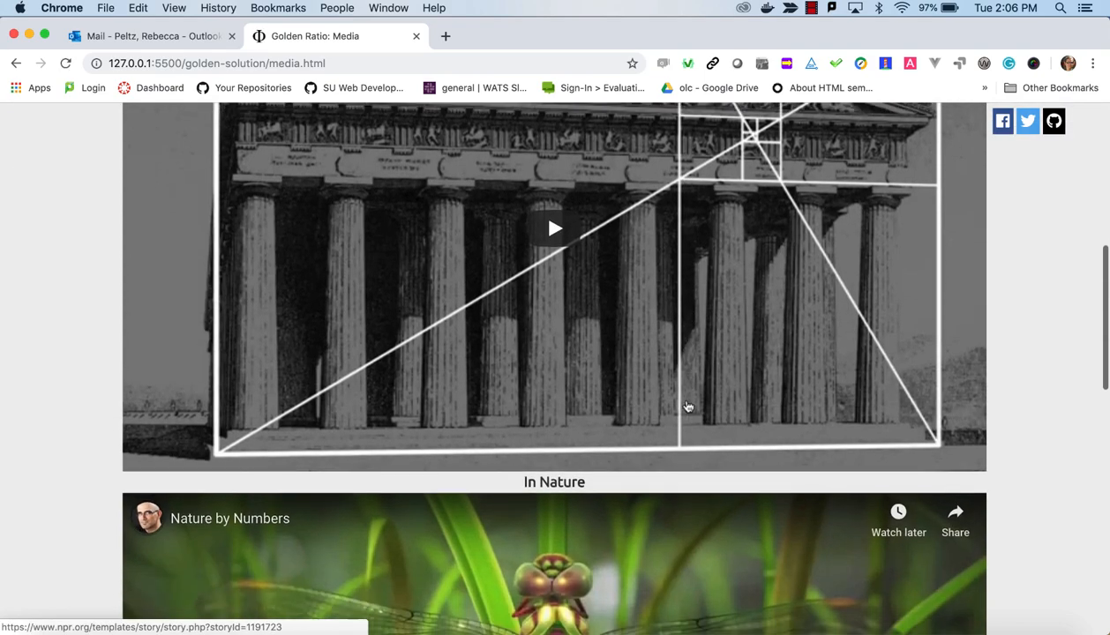
{"action": "scroll", "scroll_direction": "down", "scroll_amount": 3}
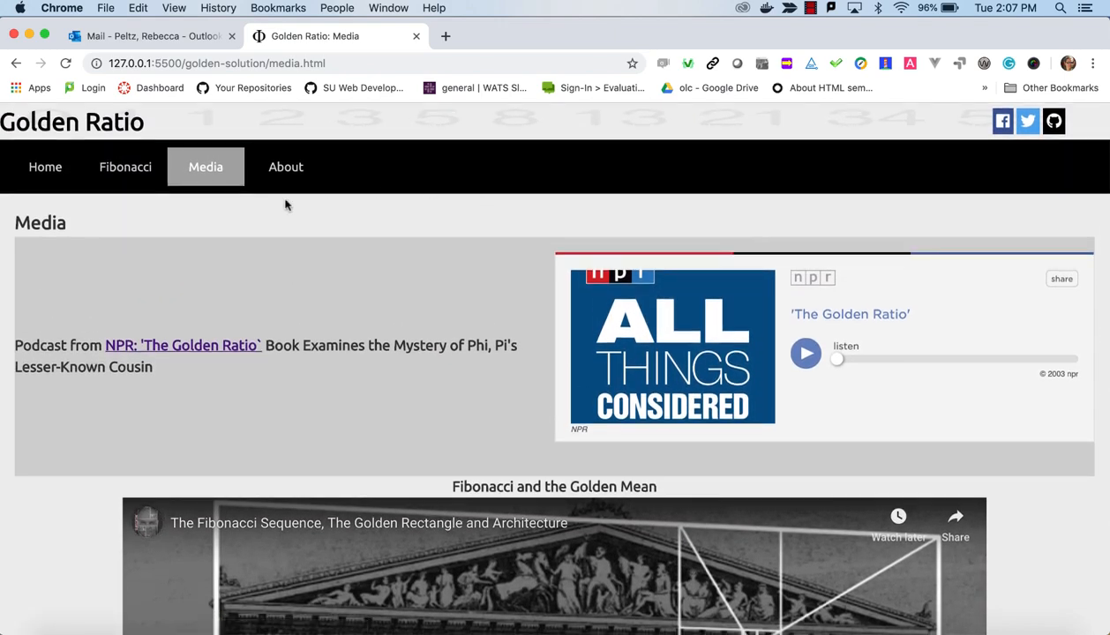
{"action": "left_click", "coordinate": [285, 167]}
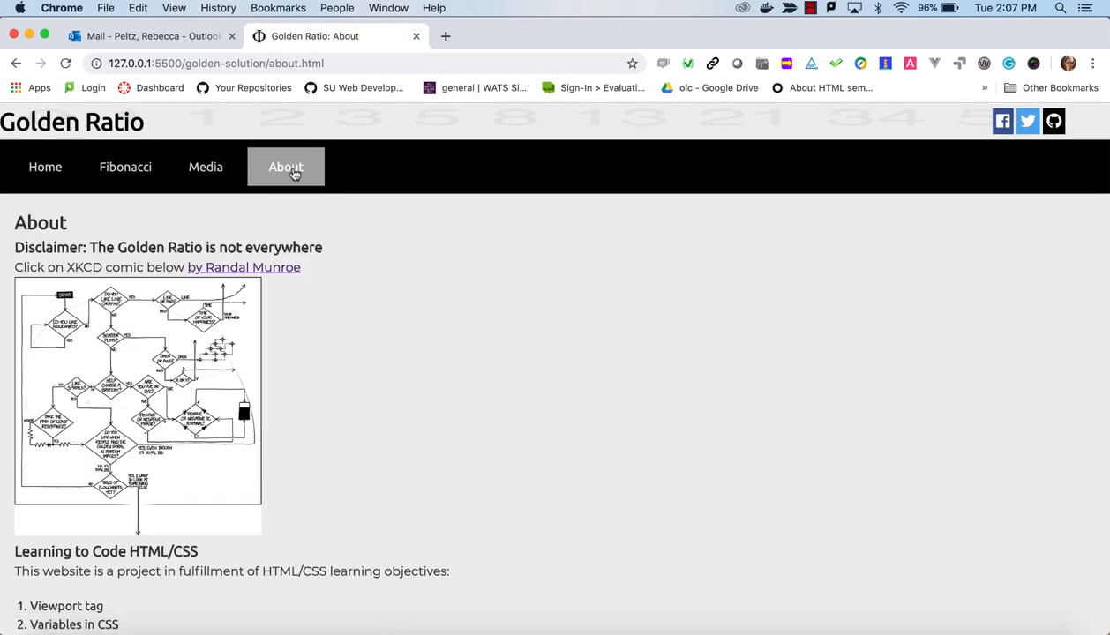
{"action": "mouse_move", "coordinate": [236, 367]}
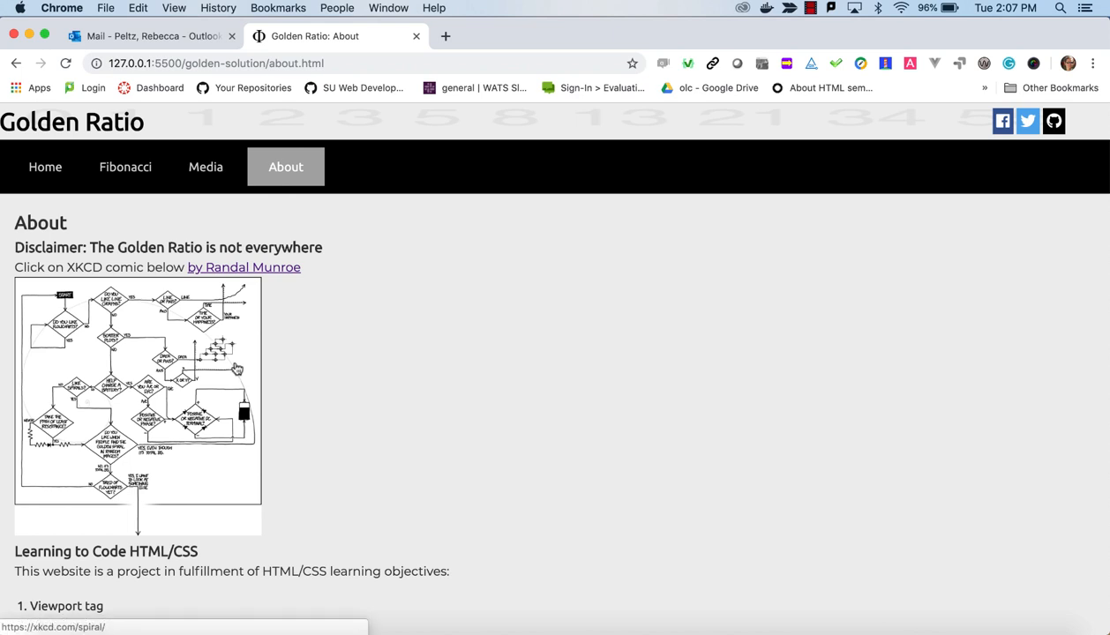
{"action": "scroll", "scroll_direction": "down", "scroll_amount": 3}
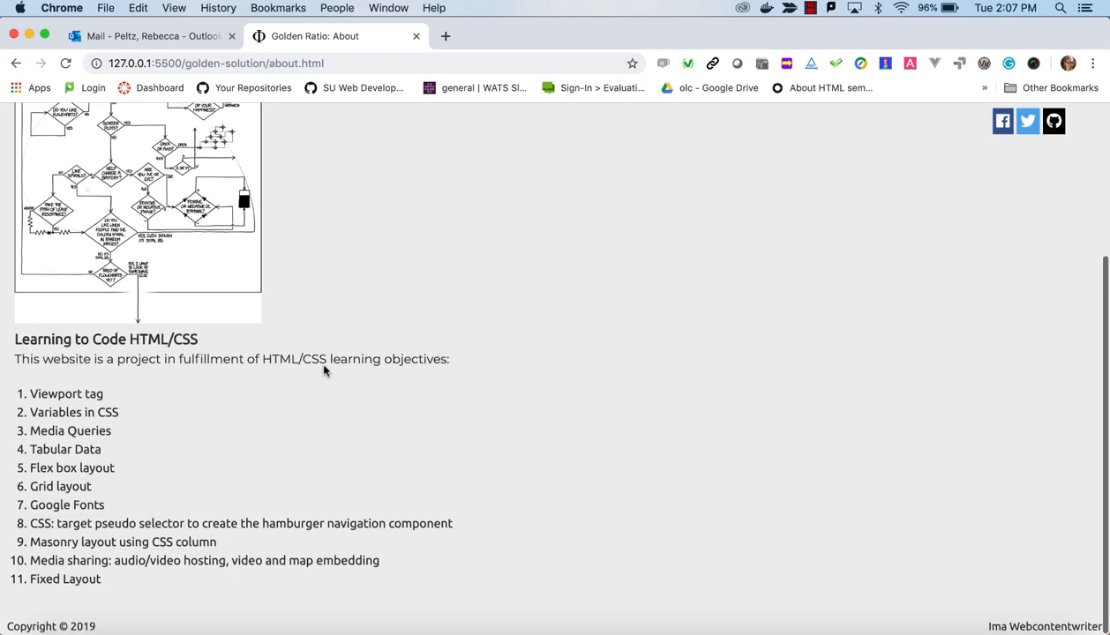
{"action": "mouse_move", "coordinate": [100, 482]}
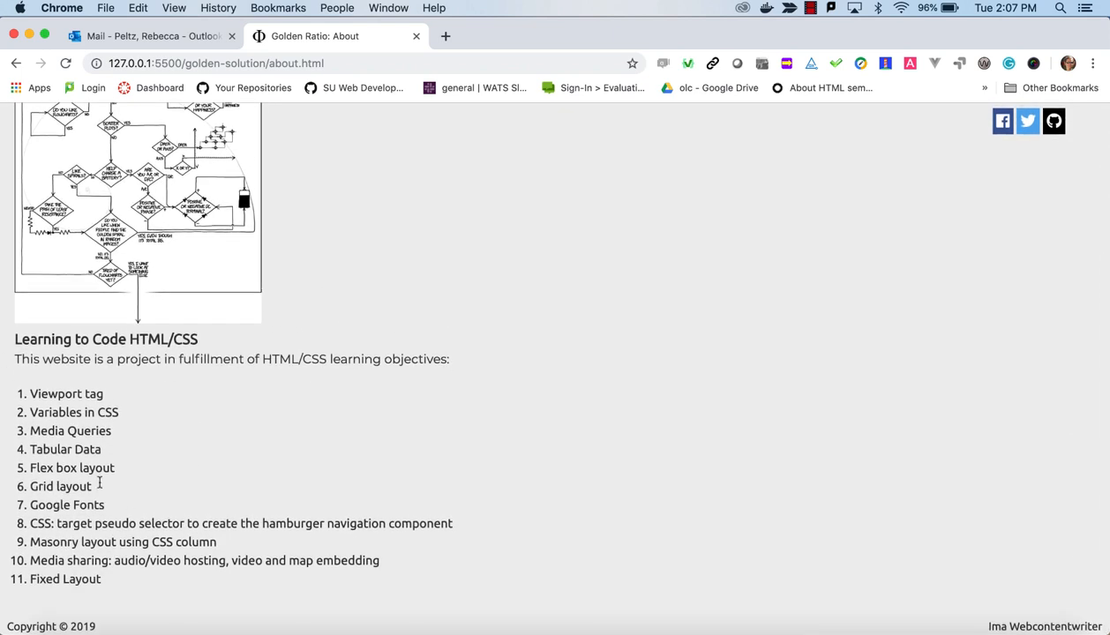
{"action": "mouse_move", "coordinate": [170, 448]}
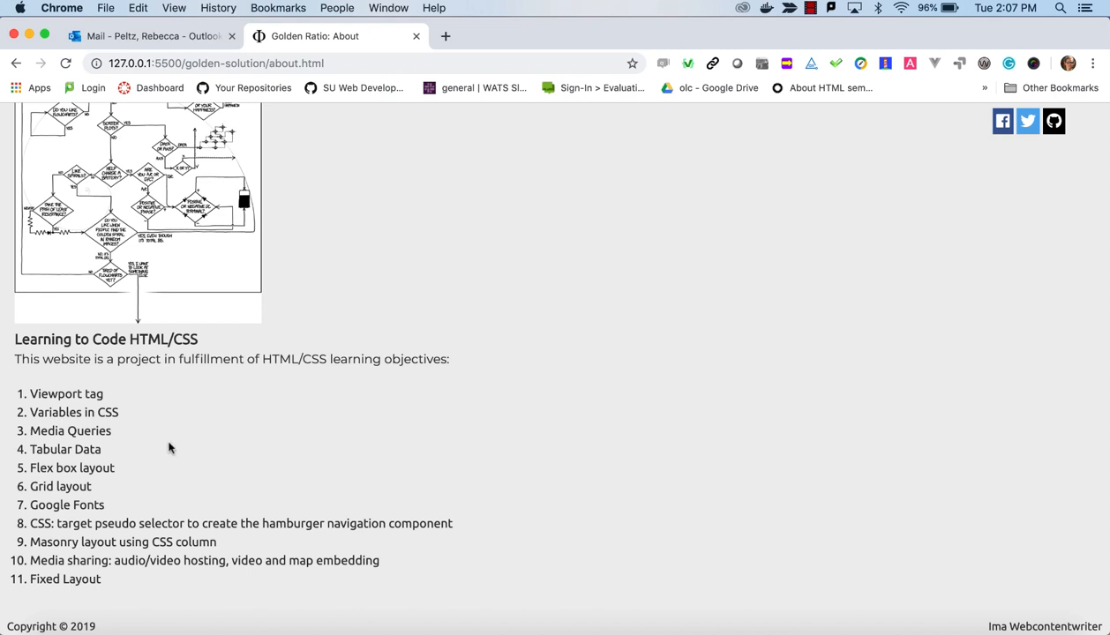
{"action": "scroll", "scroll_direction": "up", "scroll_amount": 3}
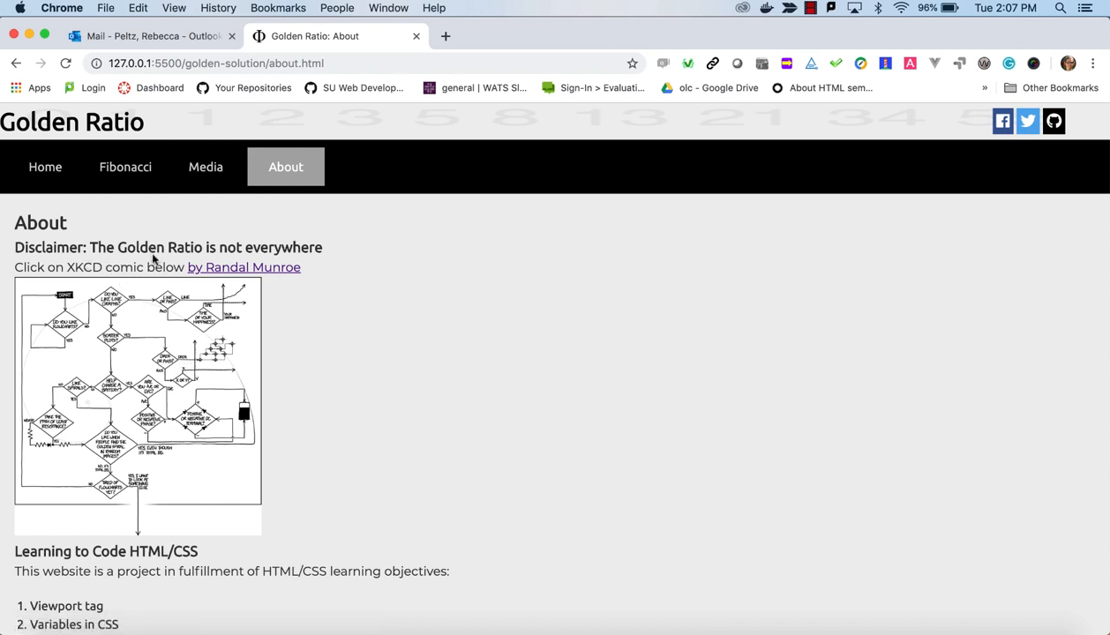
{"action": "left_click", "coordinate": [45, 167]}
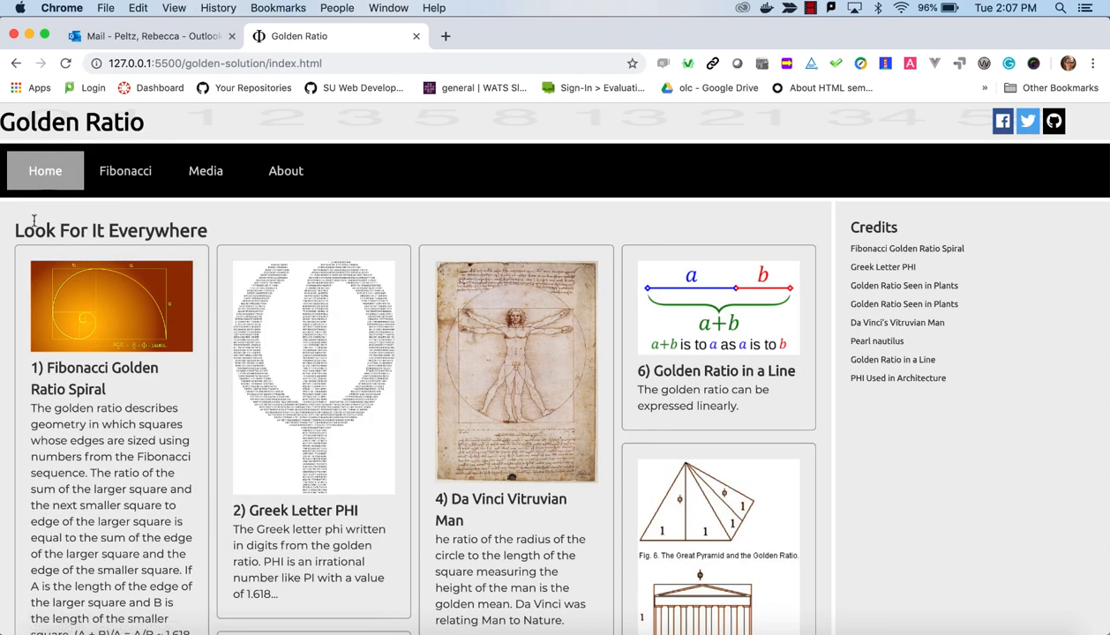
{"action": "left_click", "coordinate": [285, 170]}
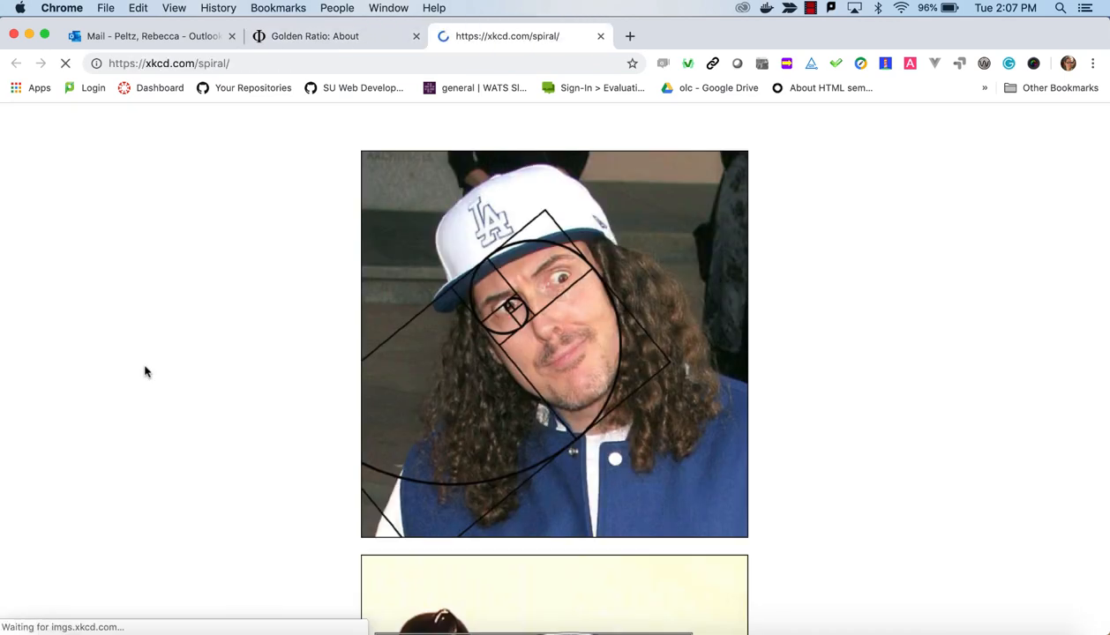
{"action": "scroll", "scroll_direction": "down", "scroll_amount": 3}
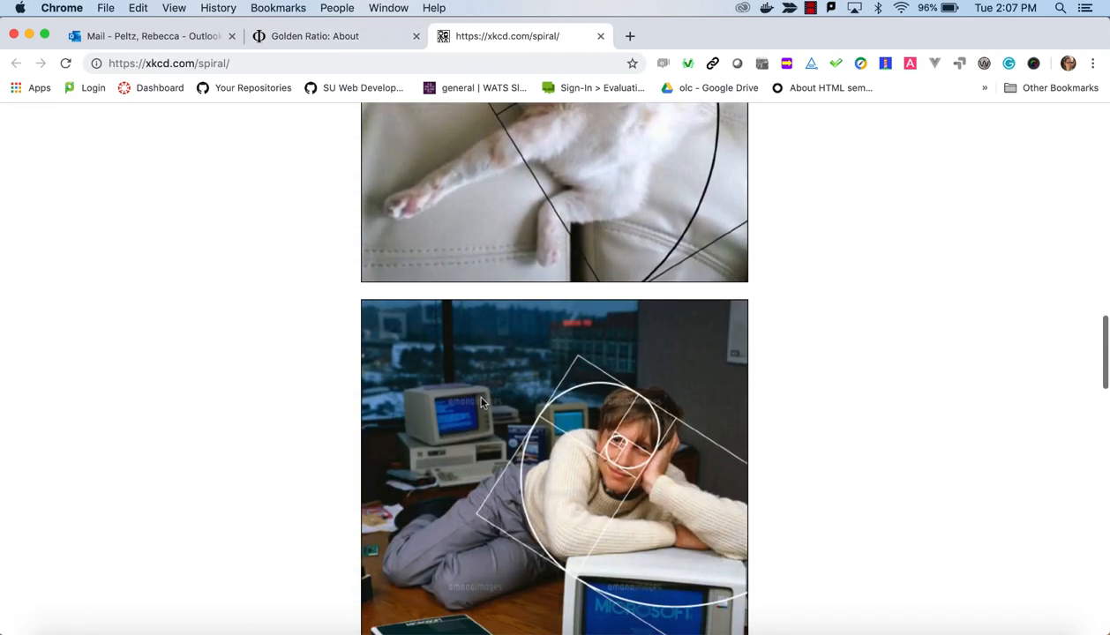
{"action": "scroll", "scroll_direction": "down", "scroll_amount": 3}
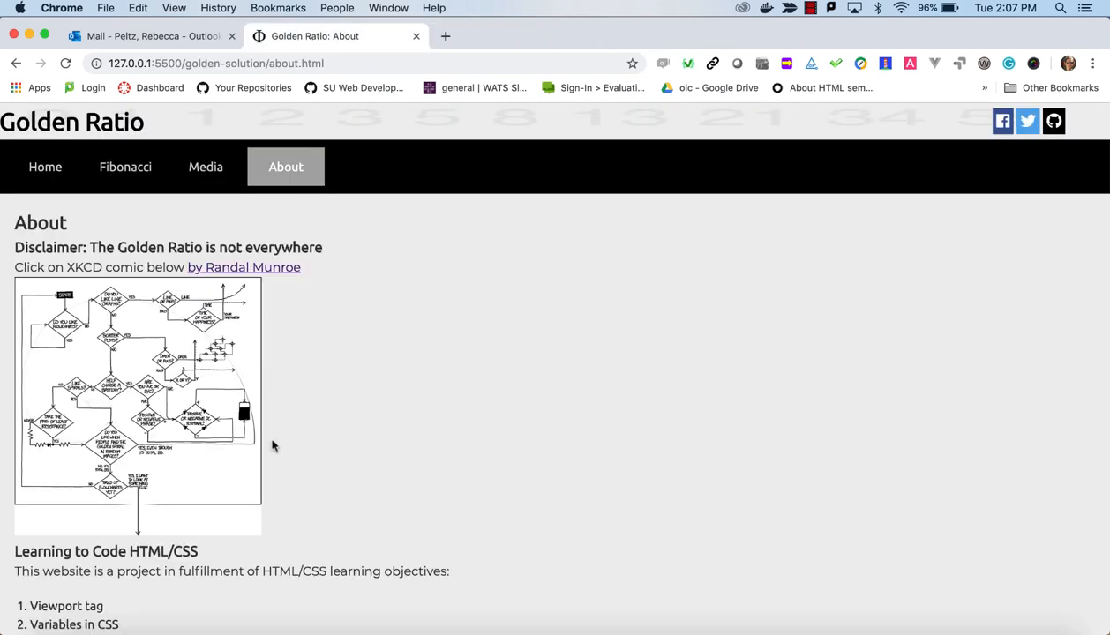
{"action": "scroll", "scroll_direction": "down", "scroll_amount": 3}
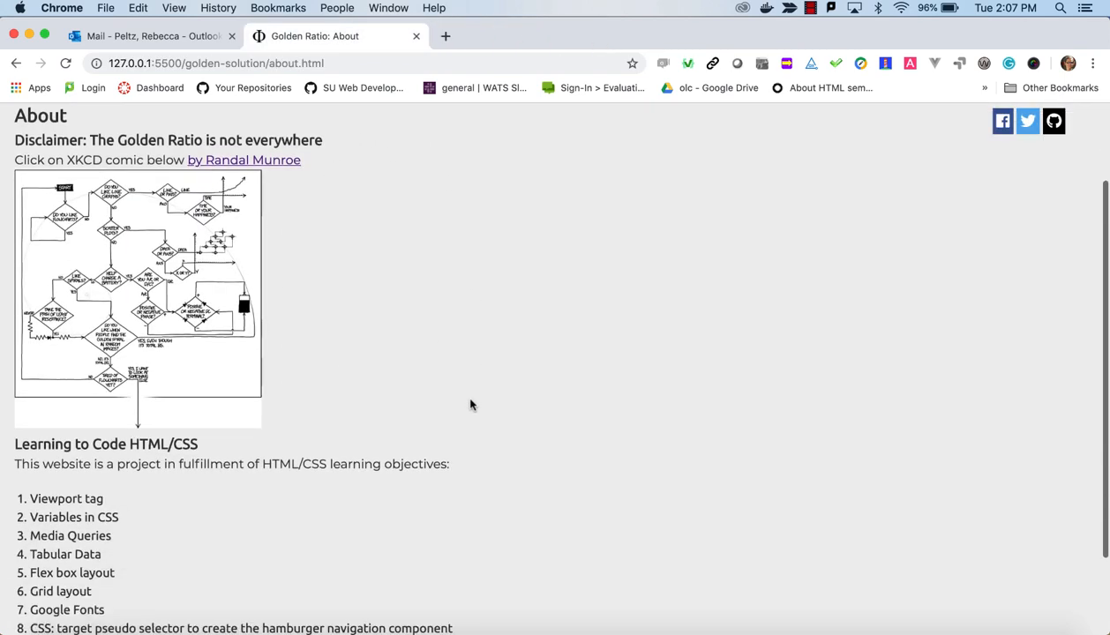
{"action": "scroll", "scroll_direction": "down", "scroll_amount": 3}
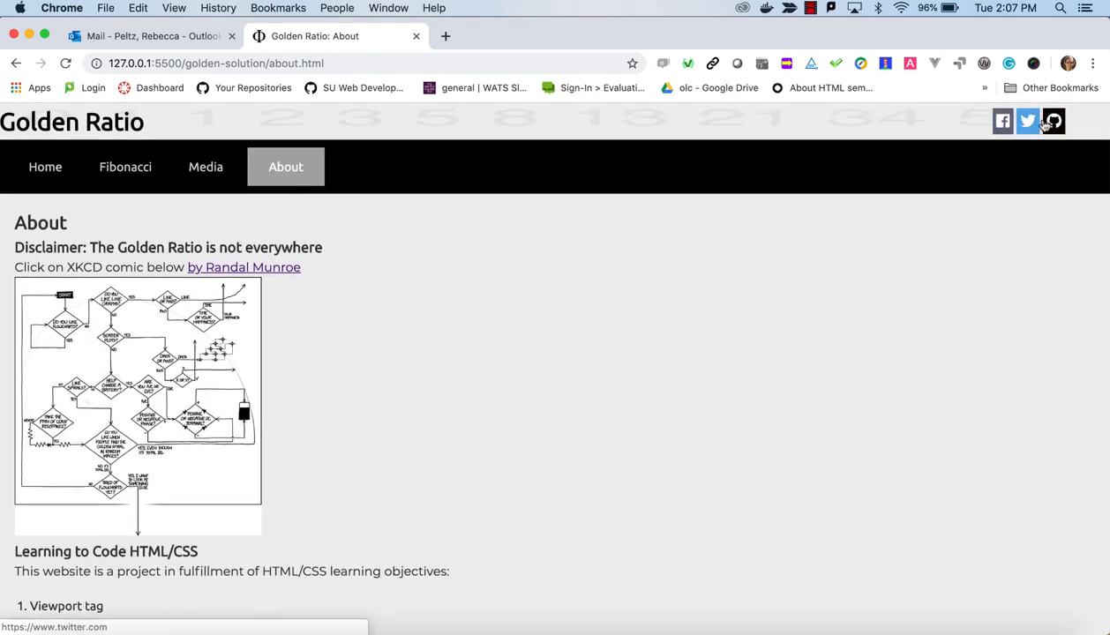
{"action": "mouse_move", "coordinate": [1052, 121]}
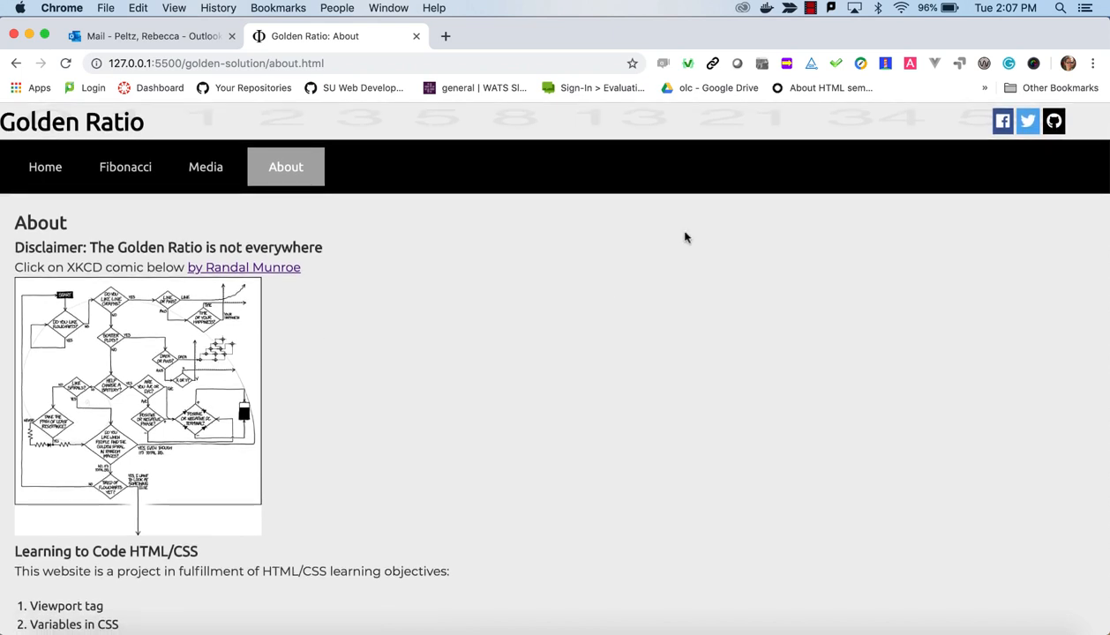
{"action": "mouse_move", "coordinate": [886, 315]}
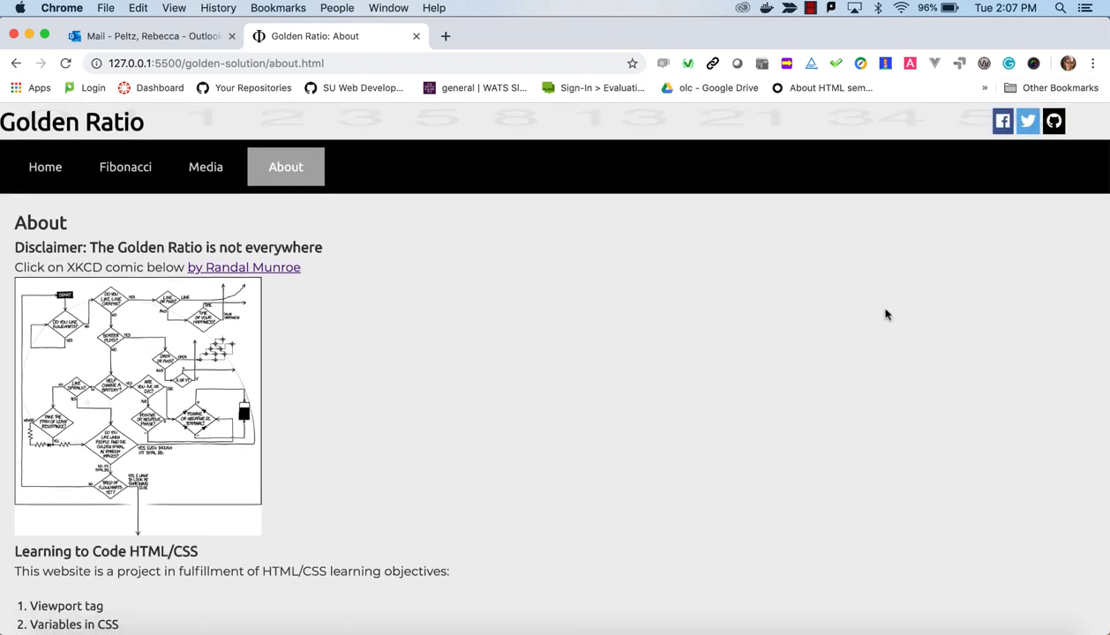
Step: Go to the Home page and scroll through its golden-ratio example cards and back
{"action": "left_click", "coordinate": [45, 167]}
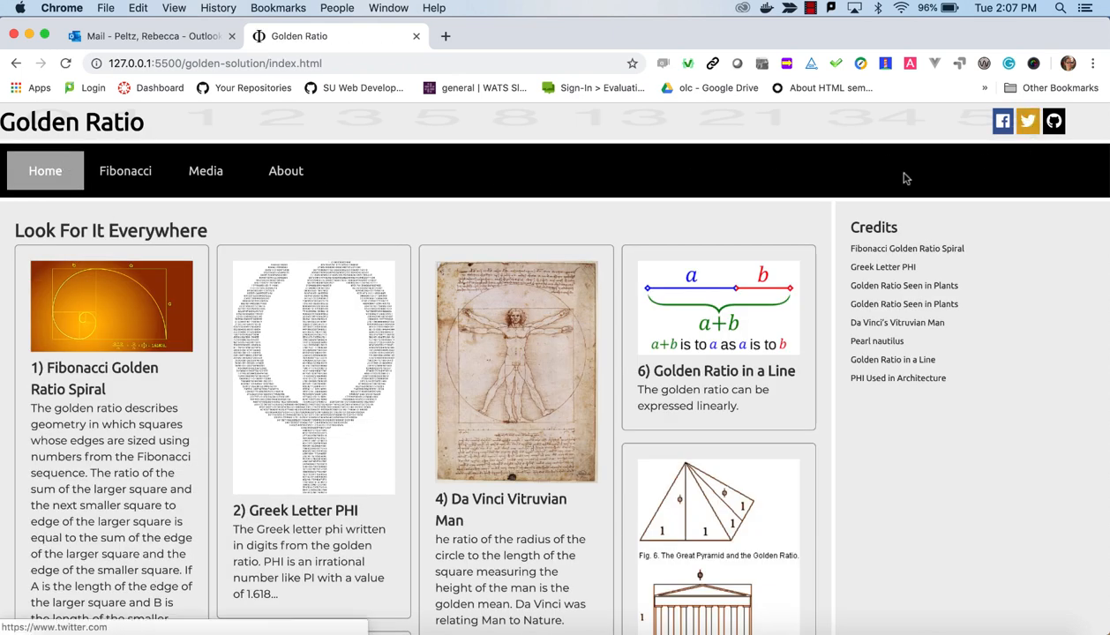
{"action": "scroll", "scroll_direction": "down", "scroll_amount": 3}
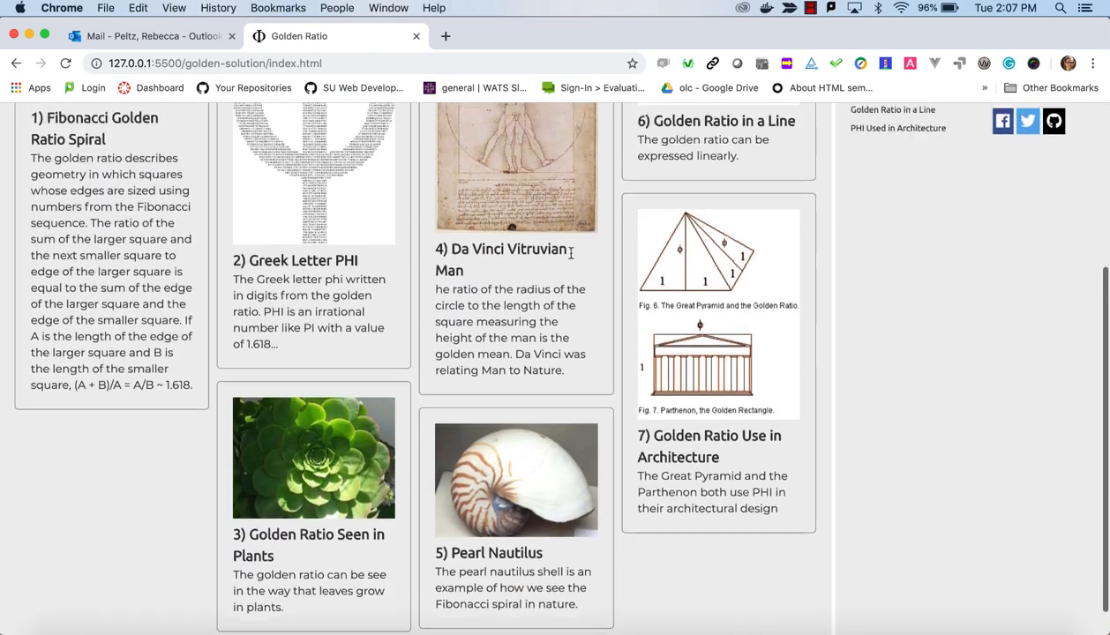
{"action": "scroll", "scroll_direction": "up", "scroll_amount": 3}
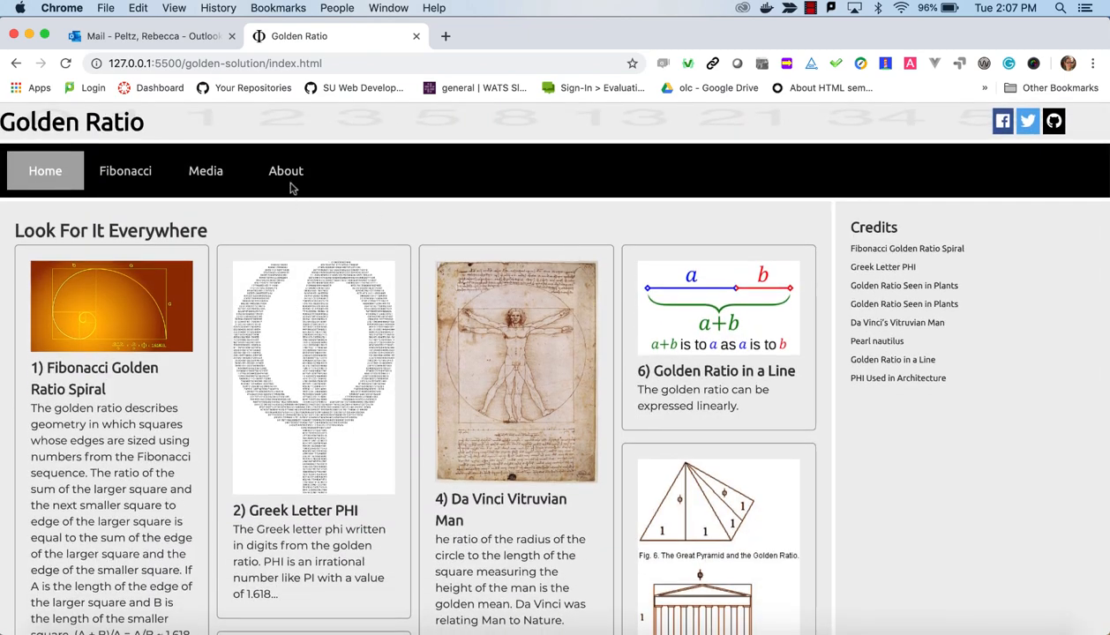
{"action": "mouse_move", "coordinate": [303, 218]}
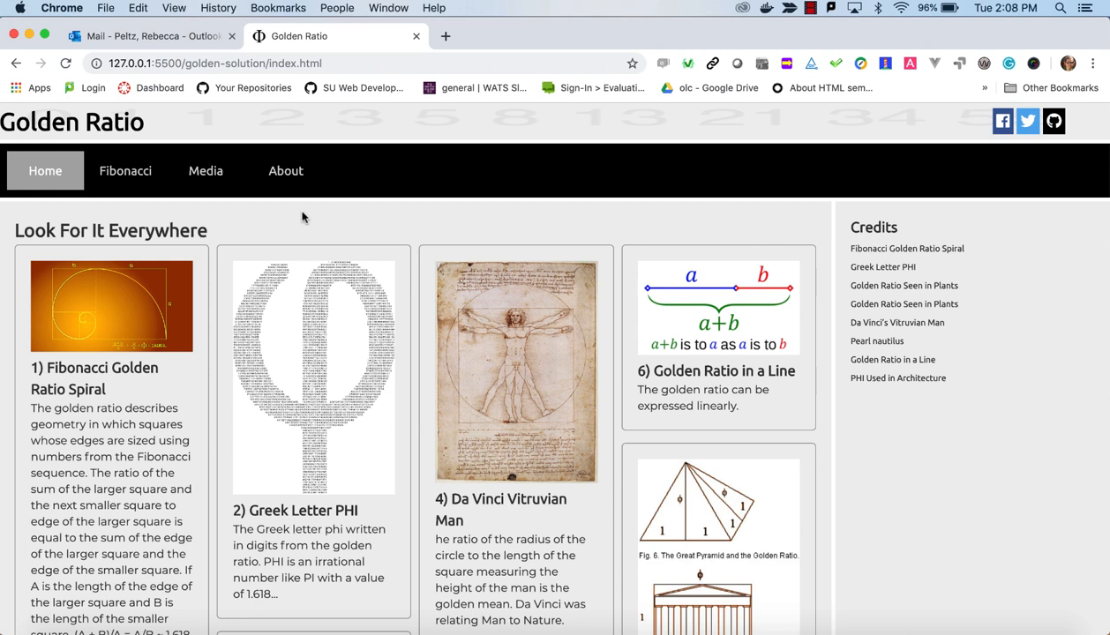
{"action": "mouse_move", "coordinate": [315, 218]}
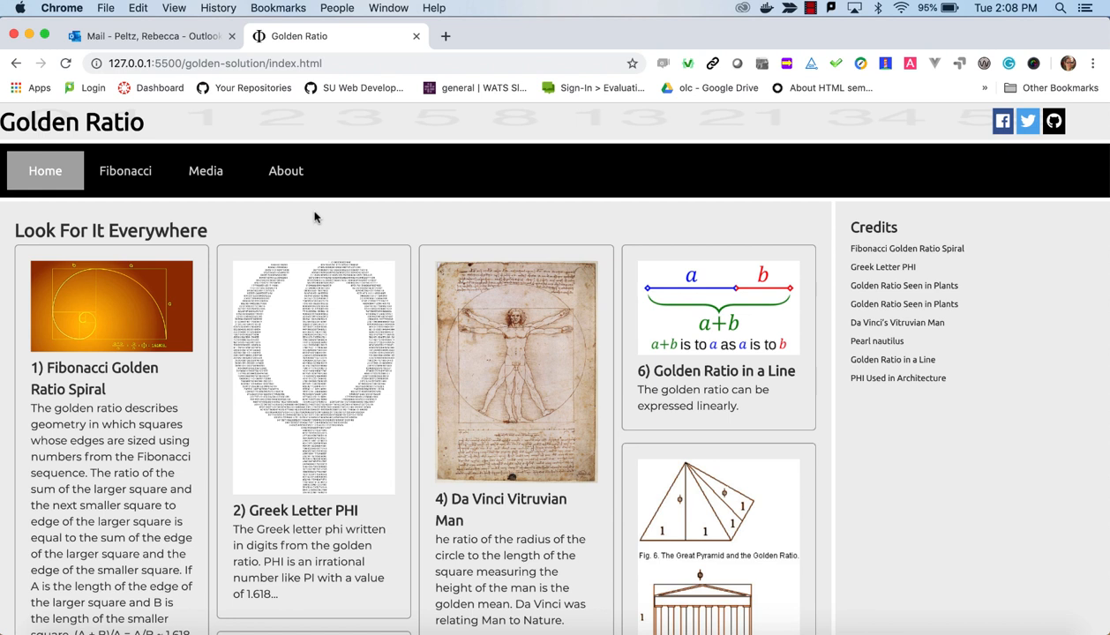
{"action": "mouse_move", "coordinate": [332, 232]}
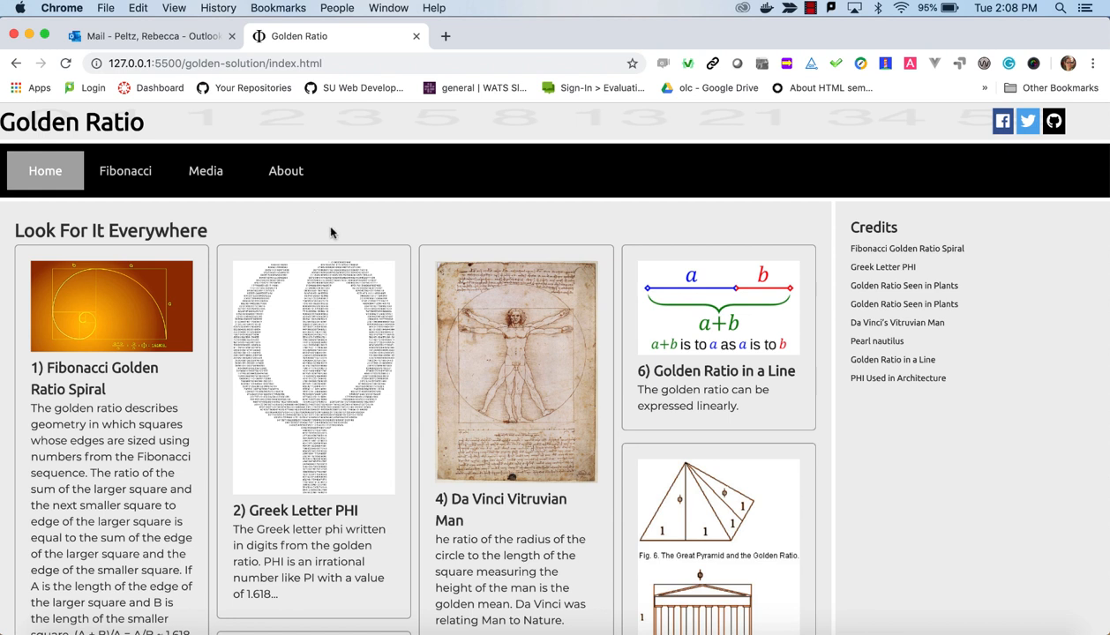
{"action": "mouse_move", "coordinate": [336, 230]}
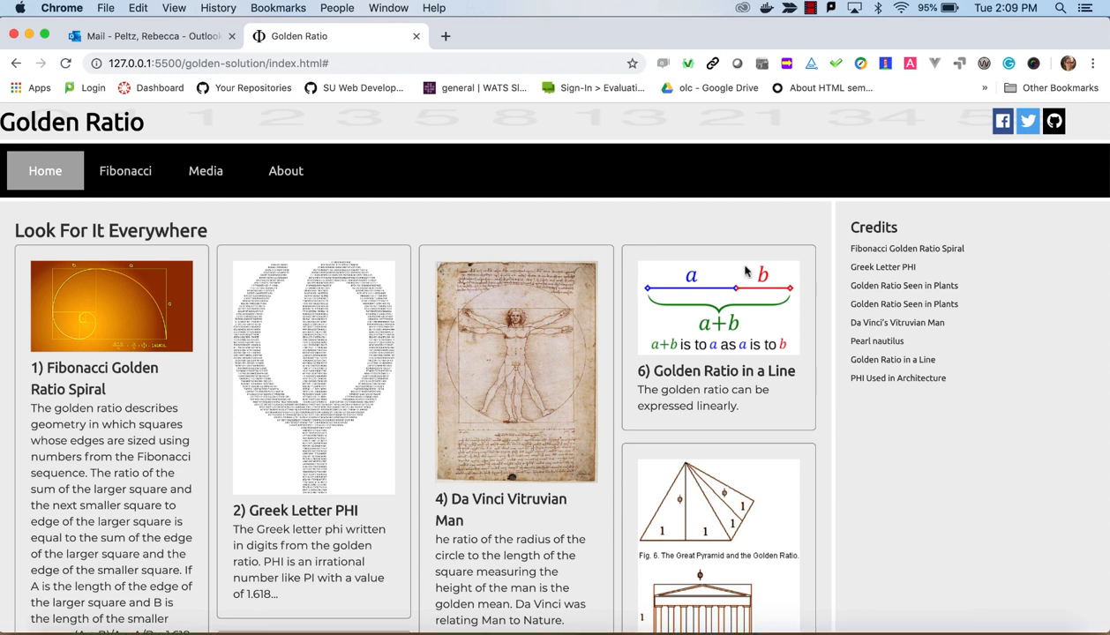
{"action": "mouse_move", "coordinate": [661, 234]}
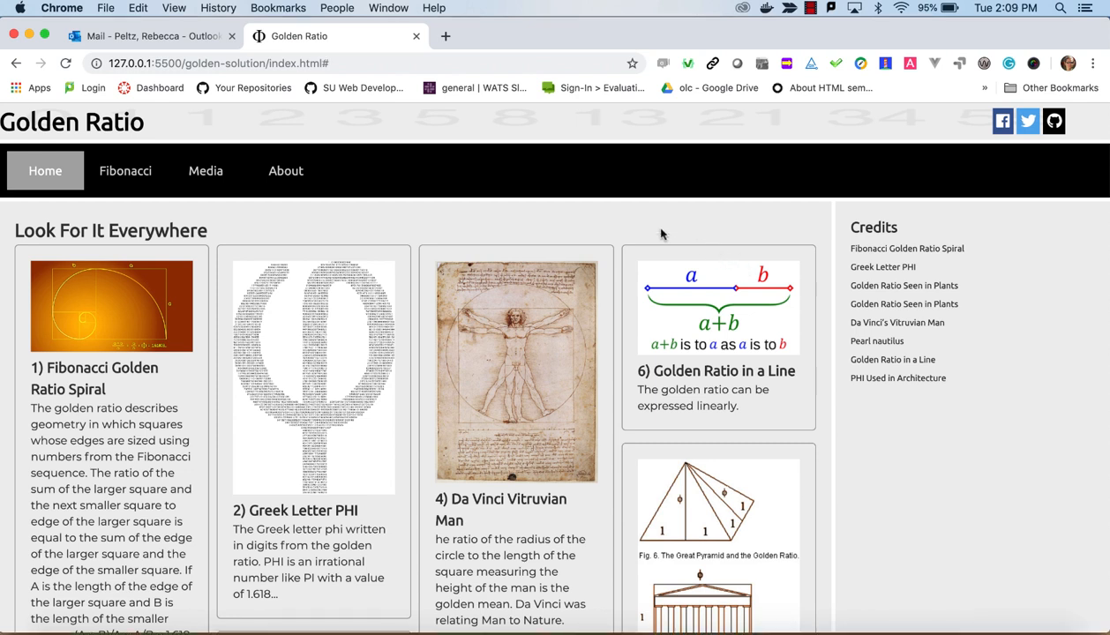
Step: Inspect the Home page, emulate iPhone X, and dock DevTools to the right
{"action": "right_click", "coordinate": [662, 234]}
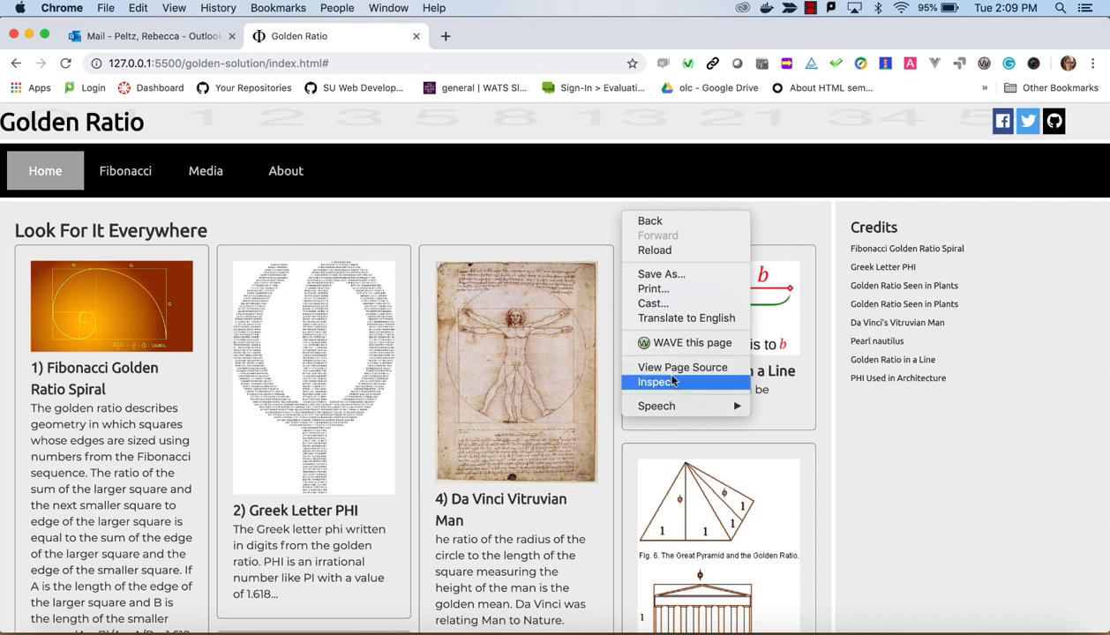
{"action": "left_click", "coordinate": [656, 382]}
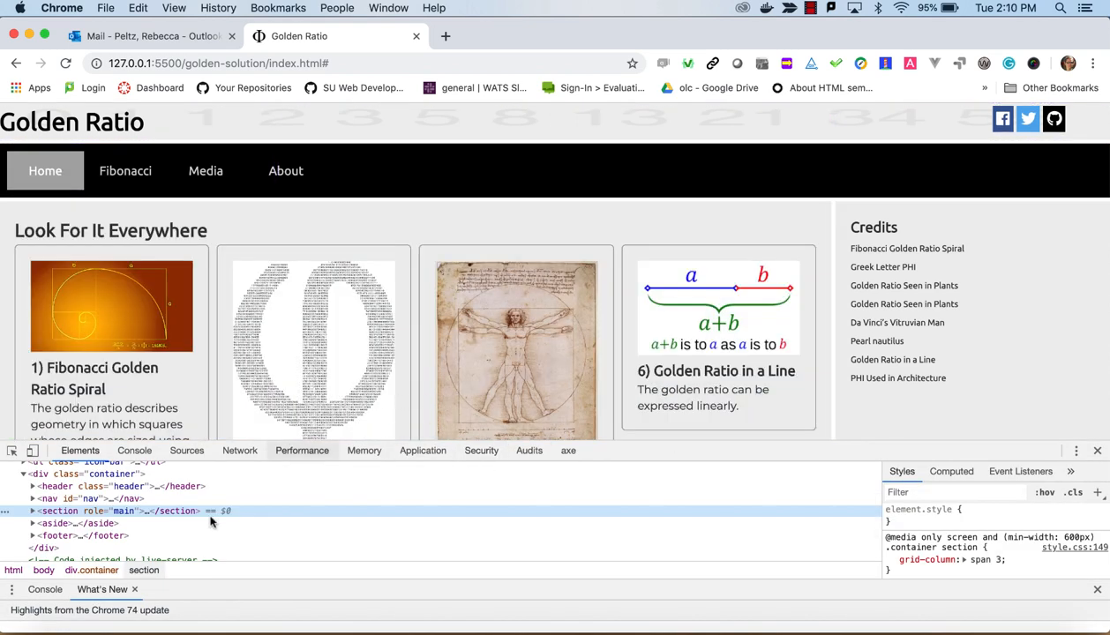
{"action": "left_click", "coordinate": [33, 450]}
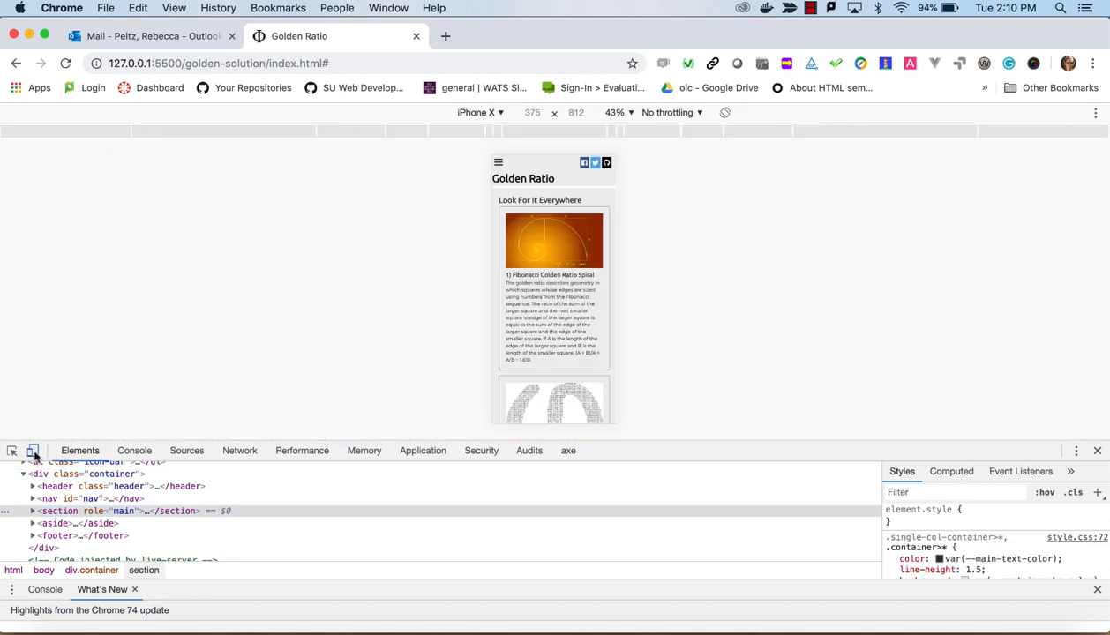
{"action": "left_click", "coordinate": [1076, 450]}
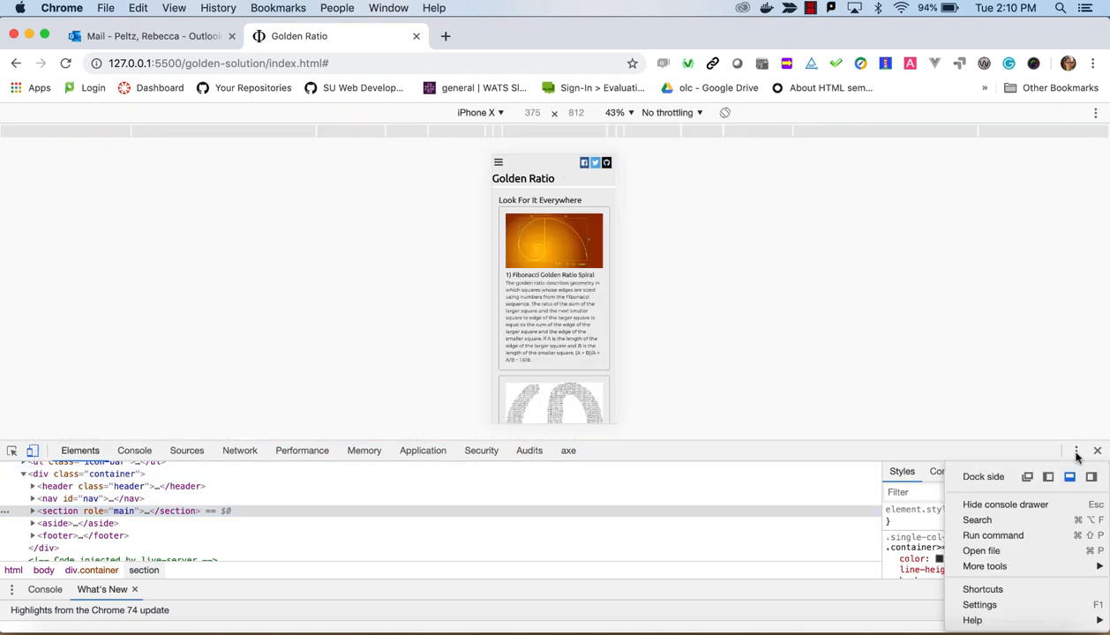
{"action": "left_click", "coordinate": [1069, 476]}
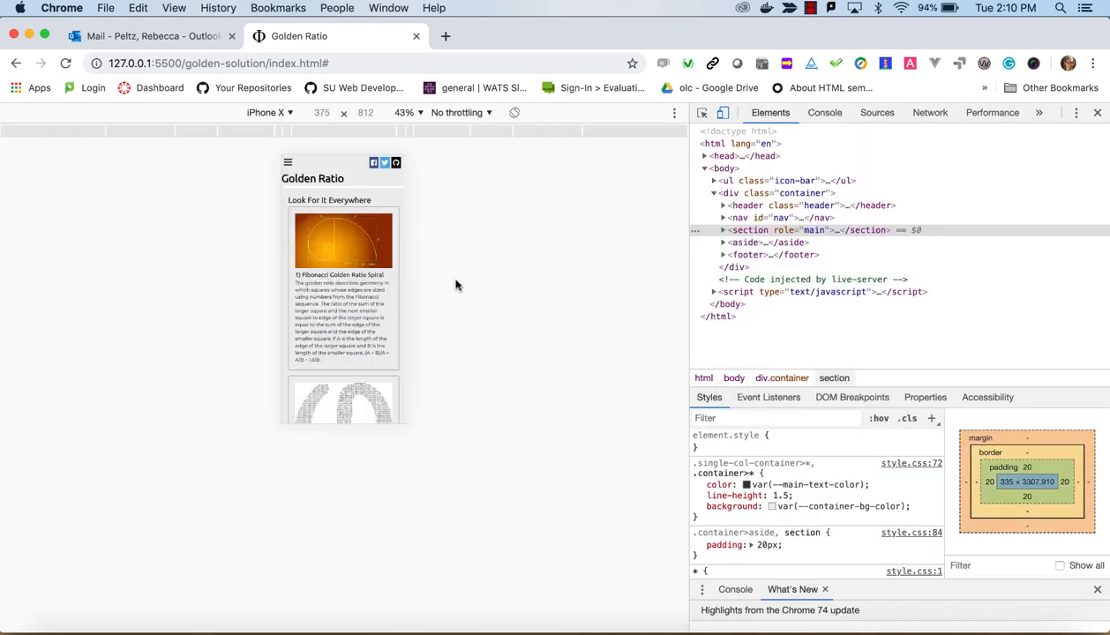
{"action": "scroll", "scroll_direction": "down", "scroll_amount": 3}
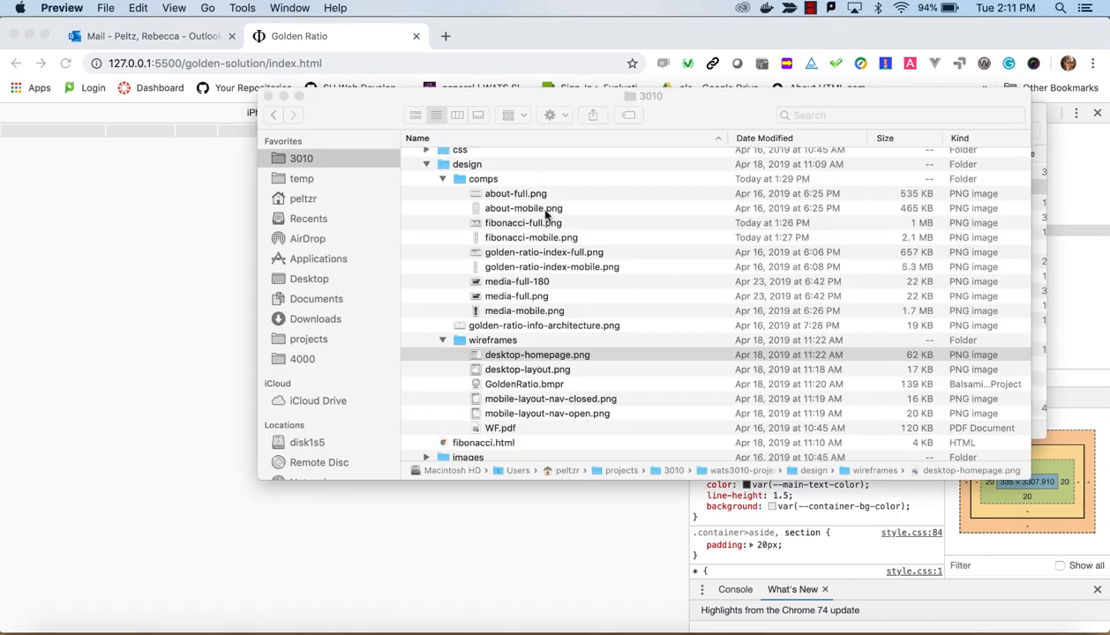
{"action": "mouse_move", "coordinate": [482, 186]}
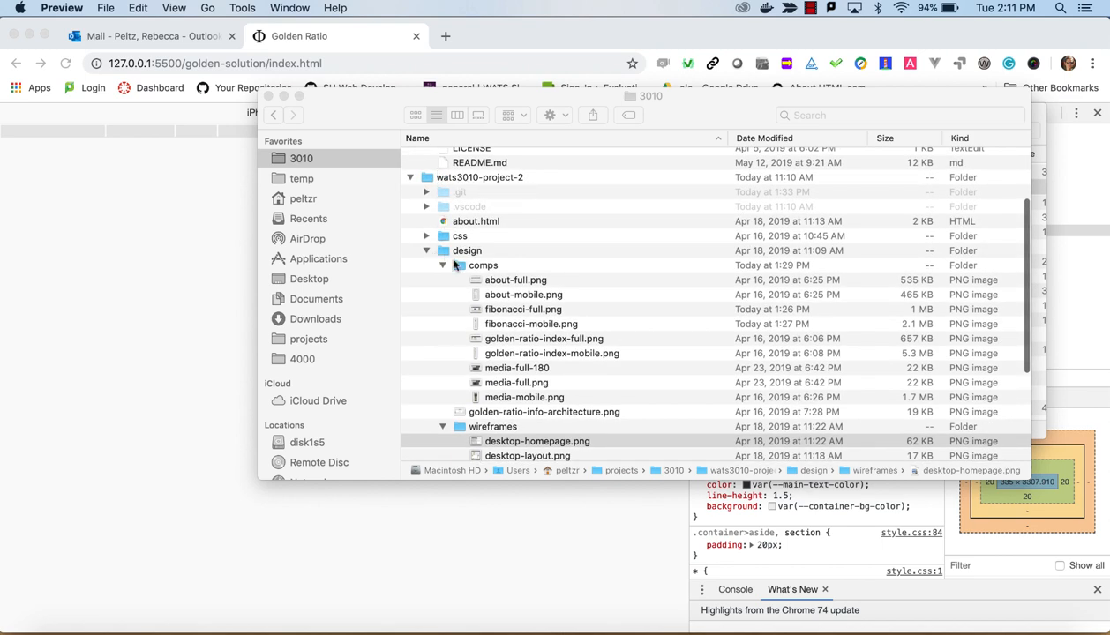
Step: Preview the golden-ratio-index-full.png and golden-ratio-index-mobile.png design comps from Finder
{"action": "scroll", "scroll_direction": "down", "scroll_amount": 3}
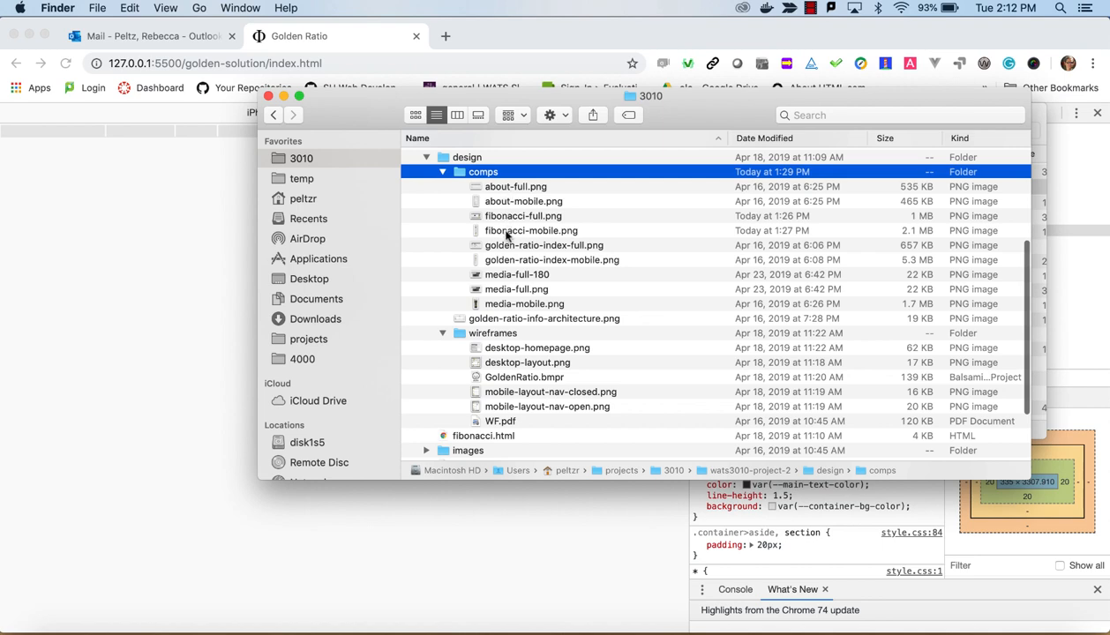
{"action": "double_click", "coordinate": [544, 245]}
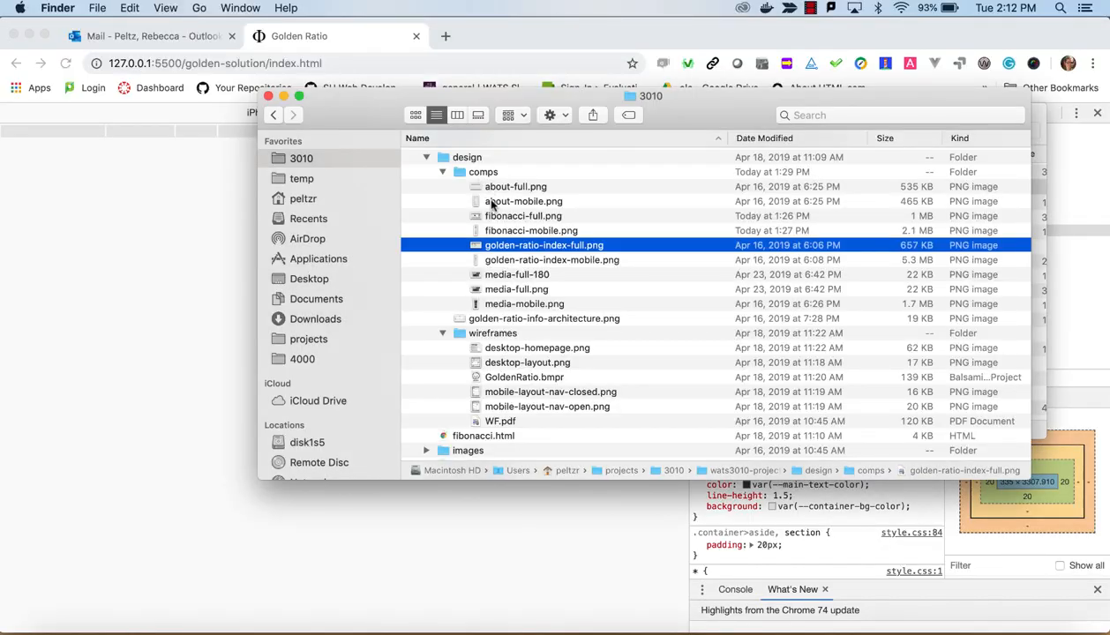
{"action": "left_click", "coordinate": [551, 259]}
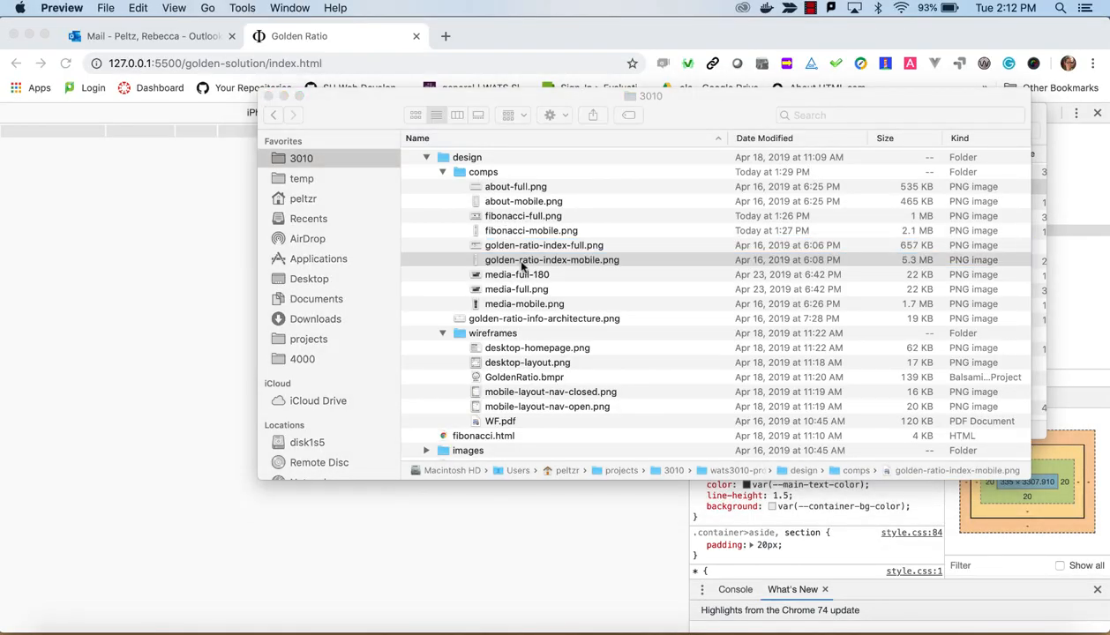
{"action": "double_click", "coordinate": [551, 260]}
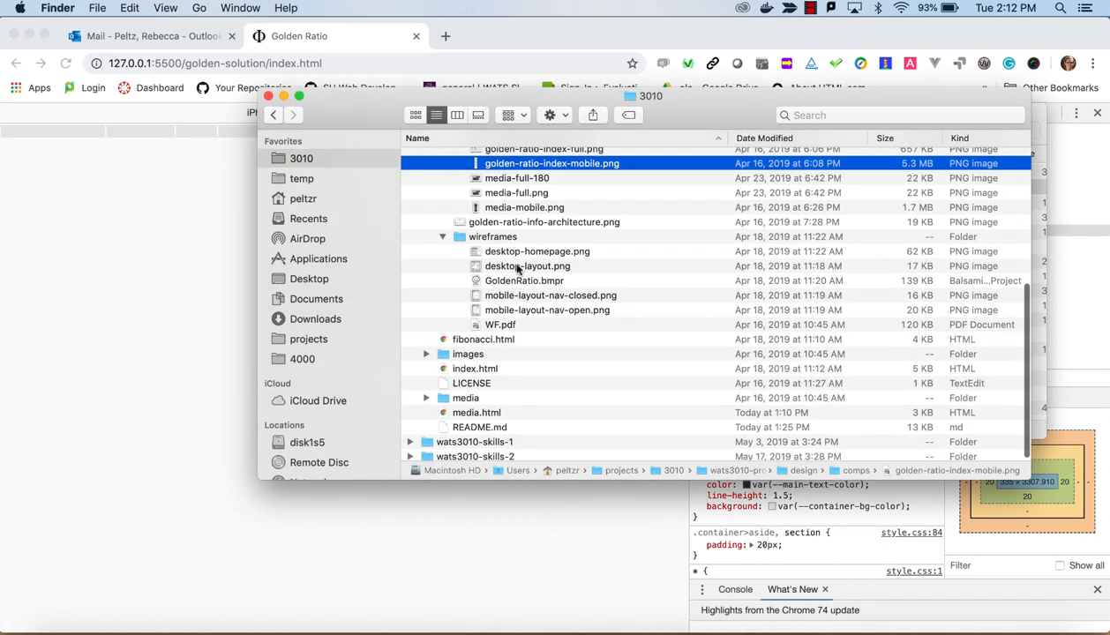
{"action": "double_click", "coordinate": [536, 251]}
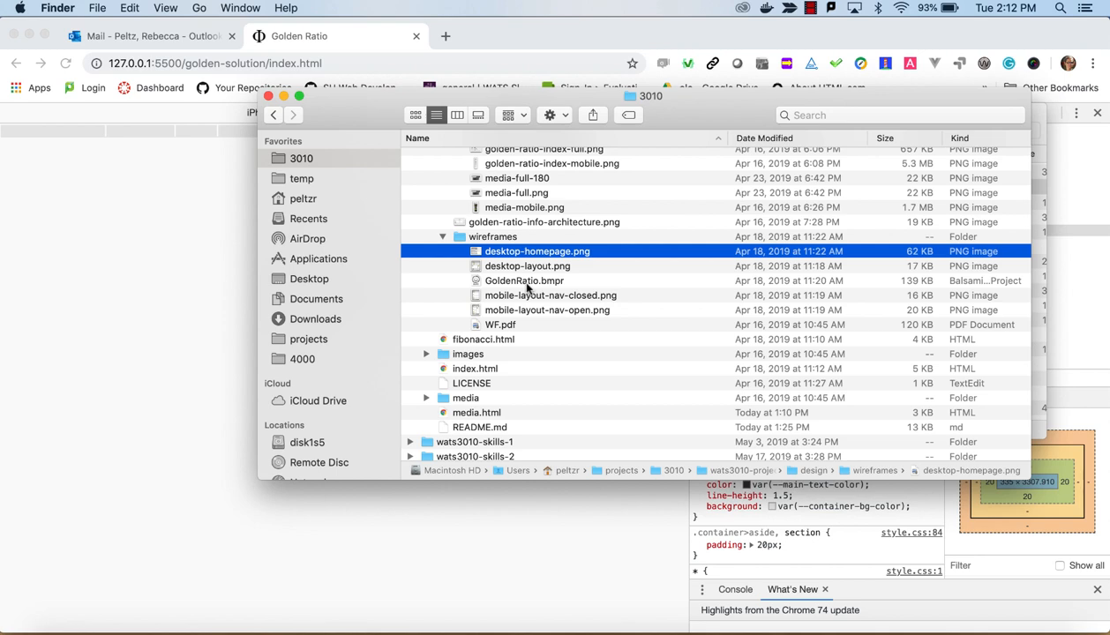
{"action": "mouse_move", "coordinate": [524, 304]}
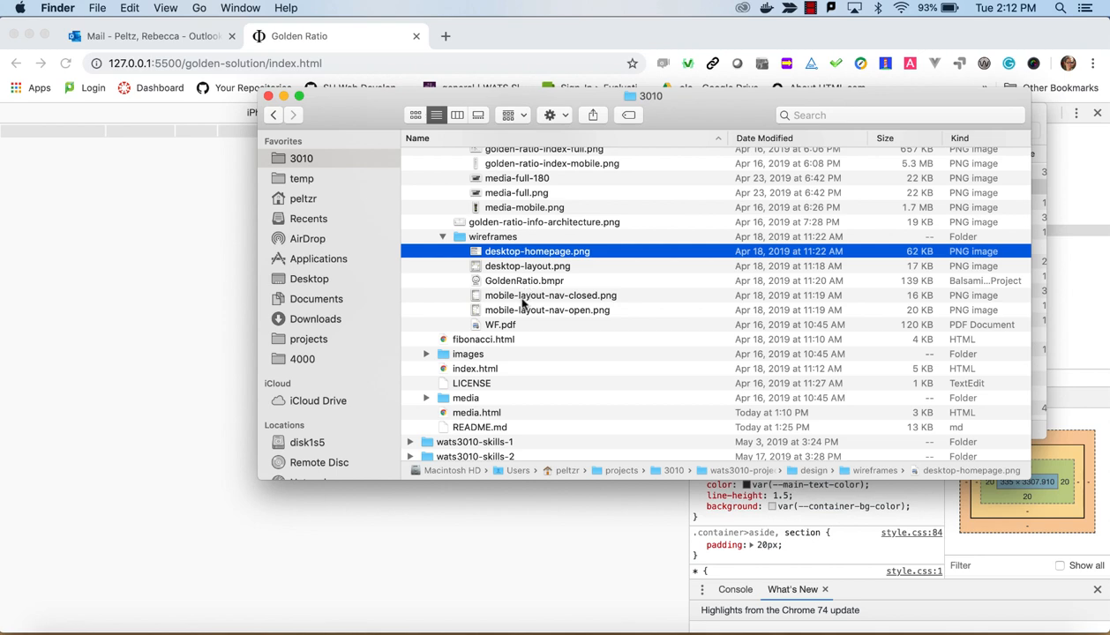
Step: View the mobile-layout-nav-open.png and mobile-layout-nav-closed.png wireframes in Preview
{"action": "left_click", "coordinate": [547, 309]}
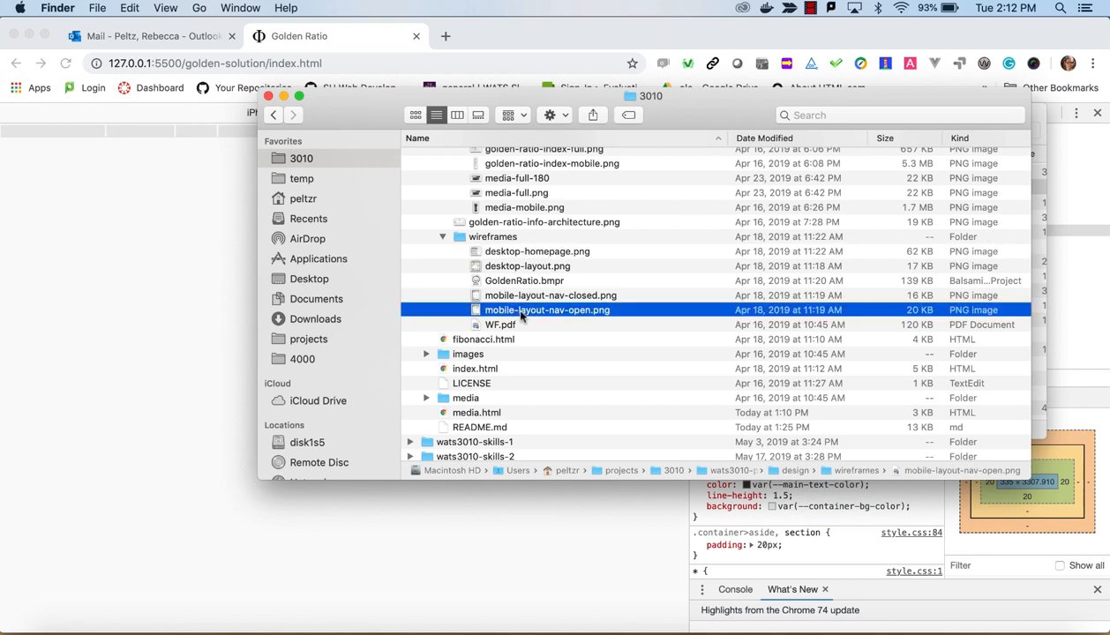
{"action": "double_click", "coordinate": [547, 310]}
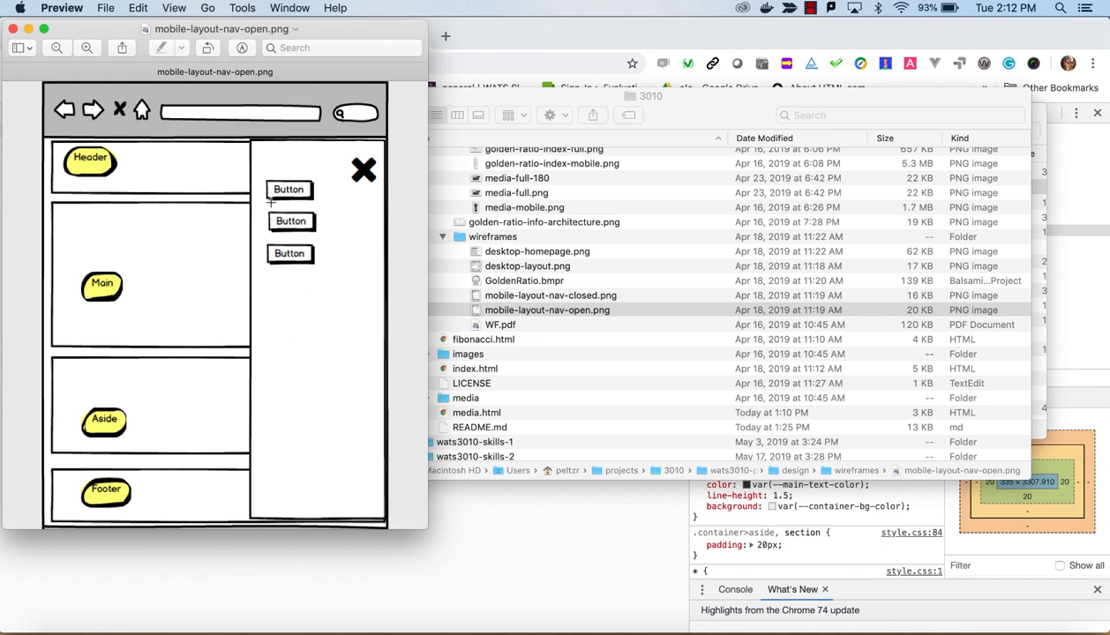
{"action": "mouse_move", "coordinate": [355, 180]}
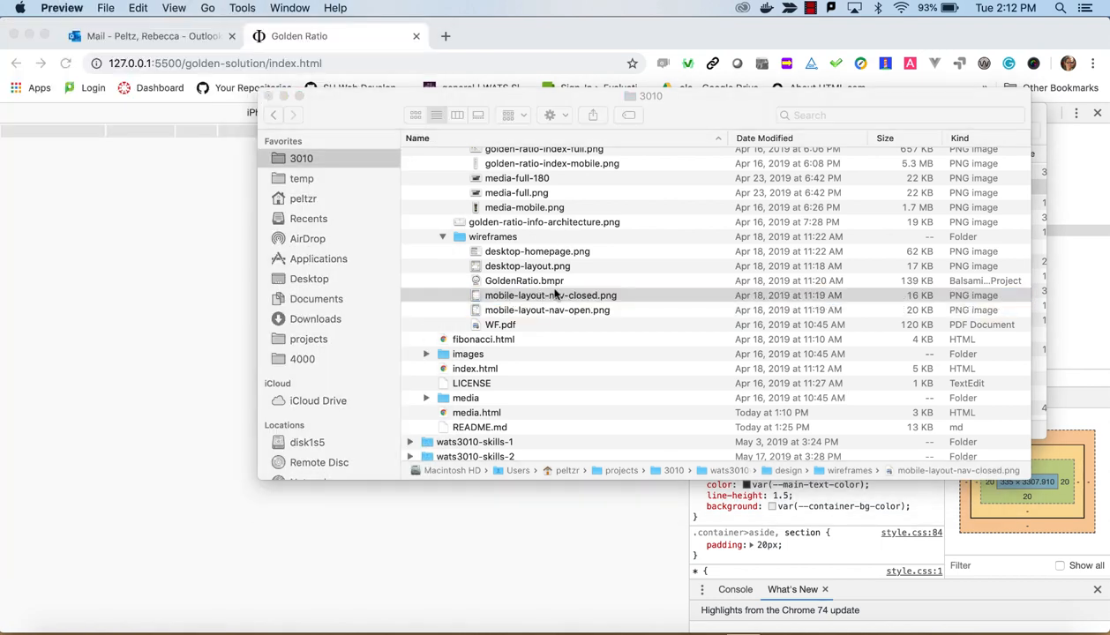
{"action": "double_click", "coordinate": [551, 294]}
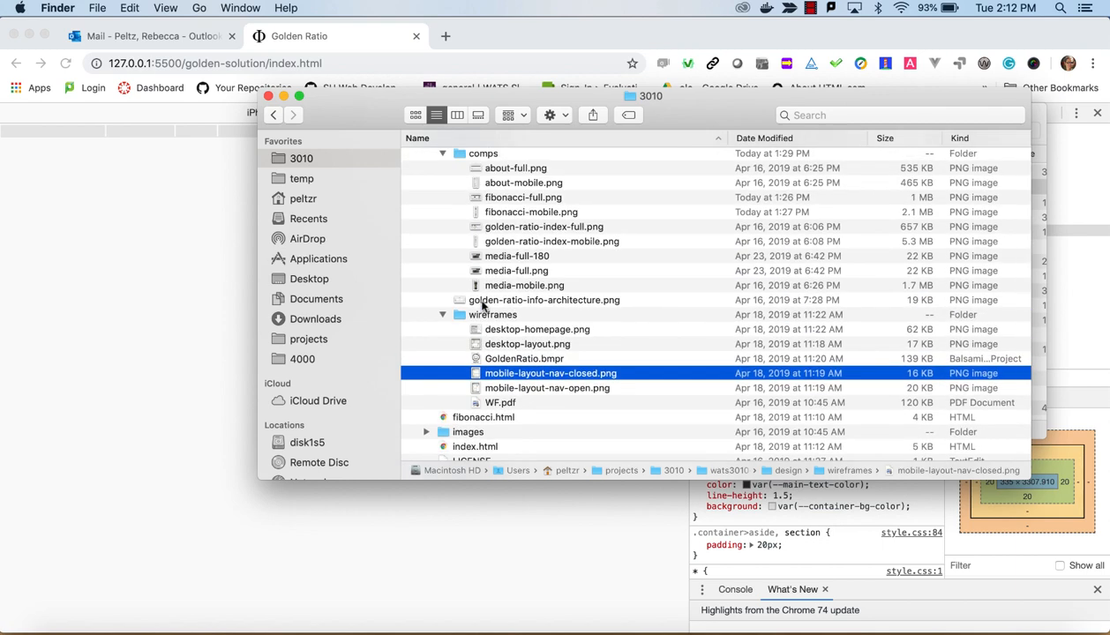
Step: Open golden-ratio-info-architecture.png from Finder in Preview
{"action": "double_click", "coordinate": [545, 300]}
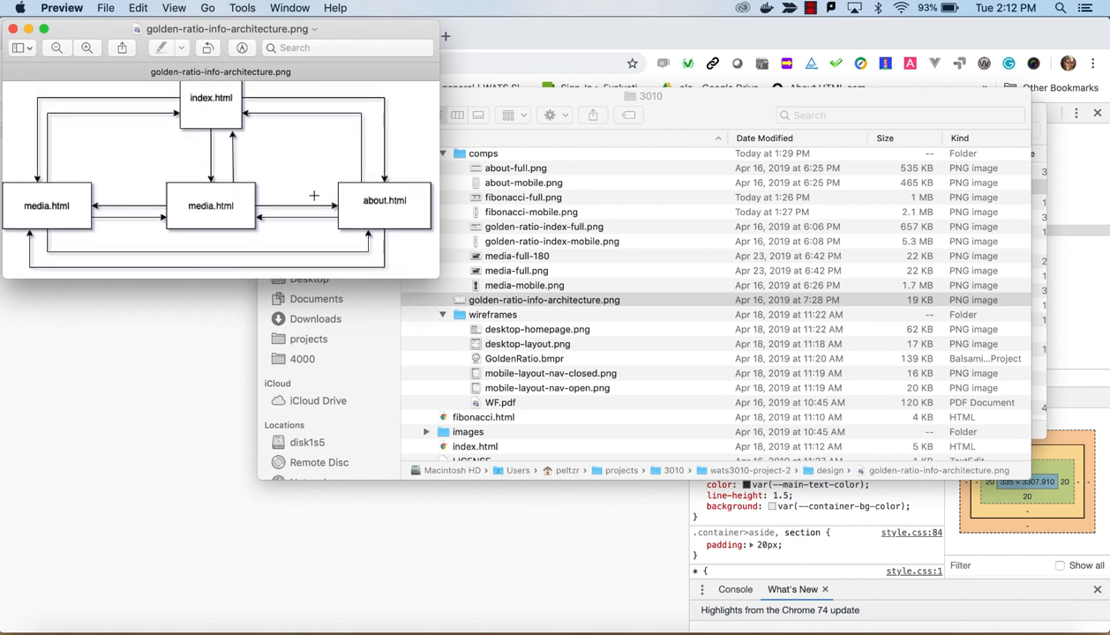
{"action": "mouse_move", "coordinate": [185, 116]}
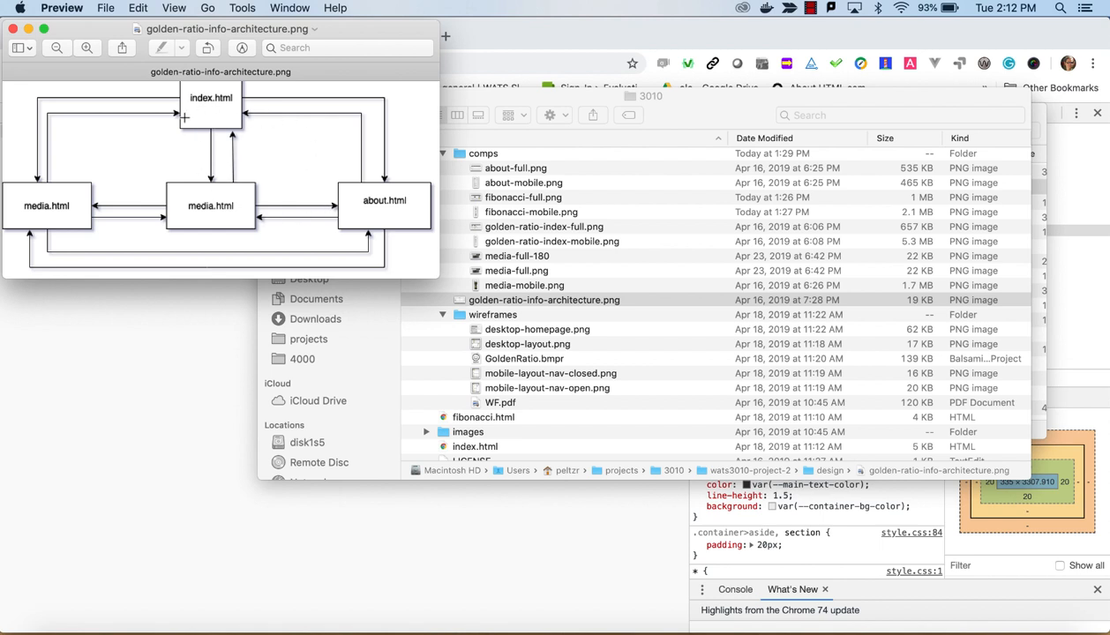
{"action": "mouse_move", "coordinate": [251, 190]}
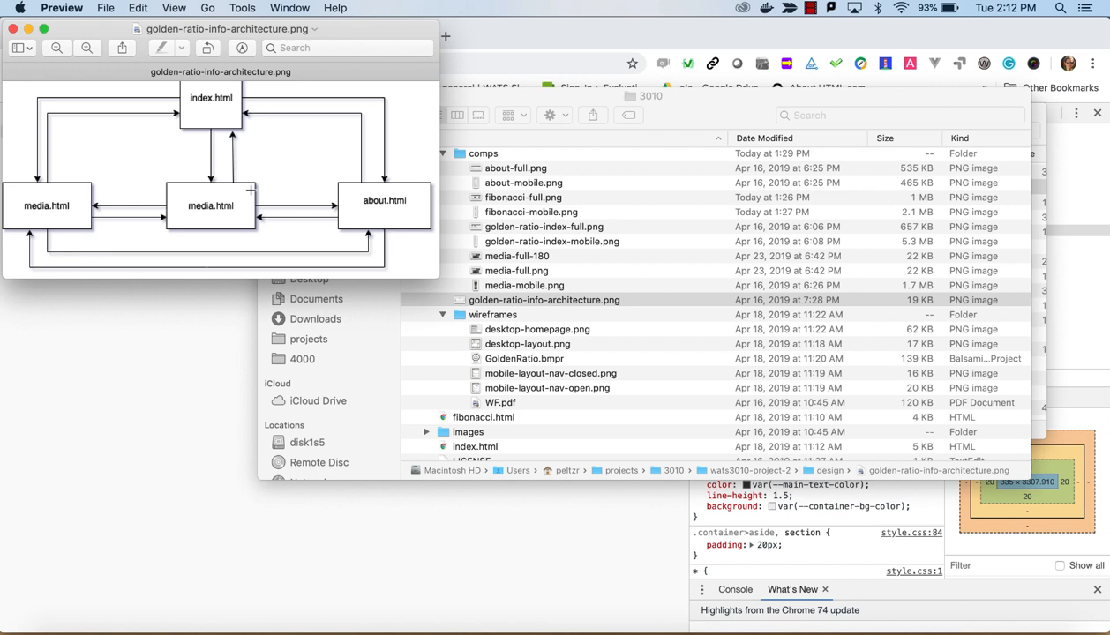
{"action": "mouse_move", "coordinate": [310, 203]}
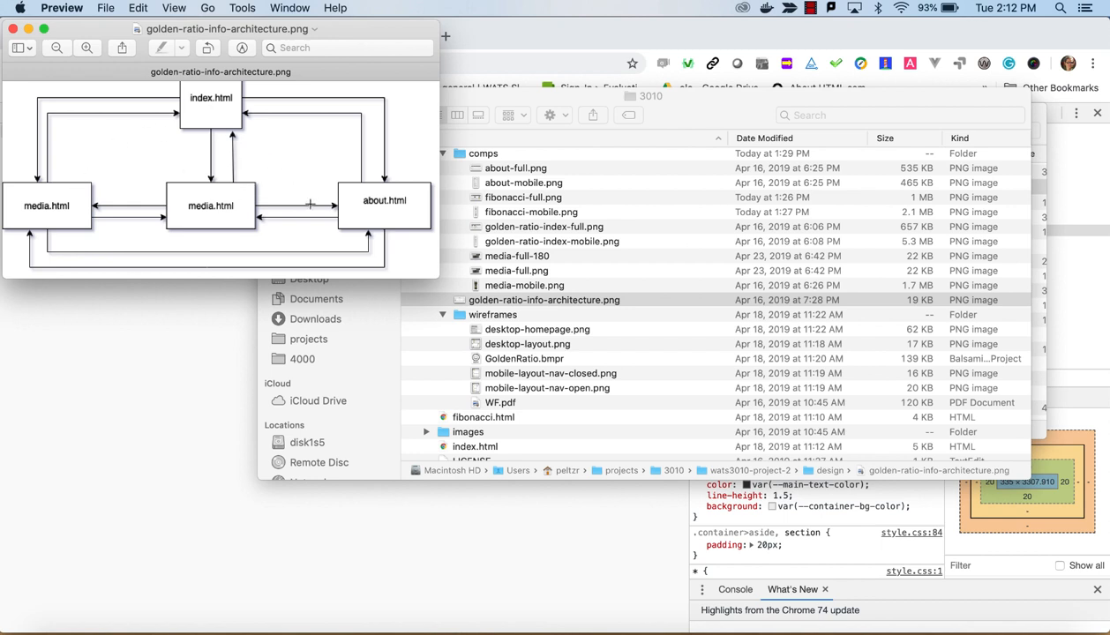
{"action": "mouse_move", "coordinate": [253, 188]}
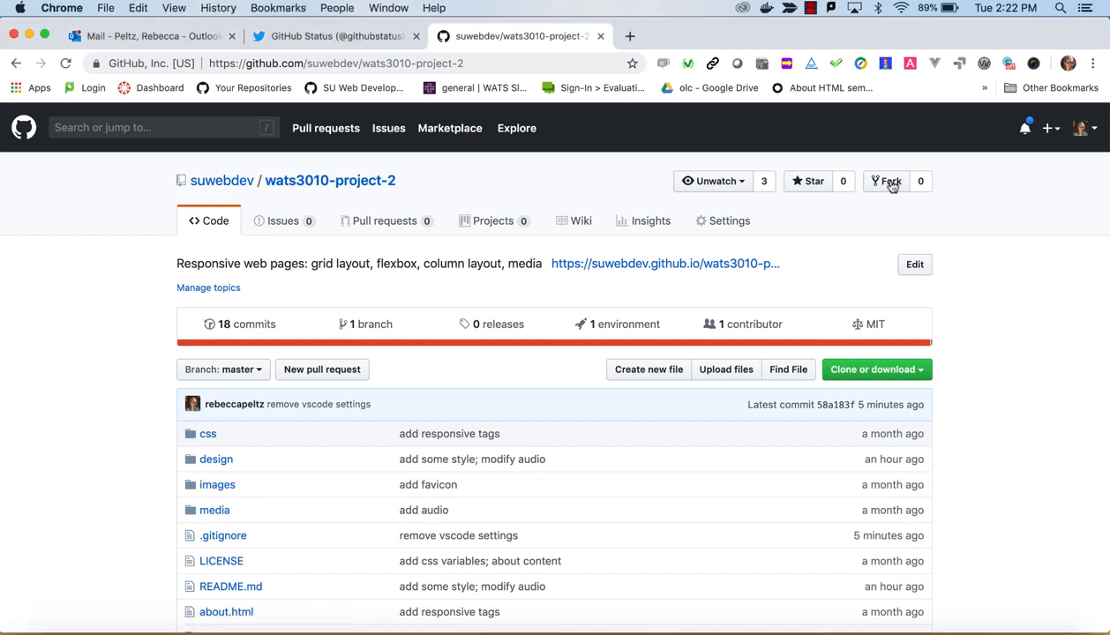
Step: Fork suwebdev's wats3010-project-2 into the rebeccapeltz account
{"action": "left_click", "coordinate": [890, 181]}
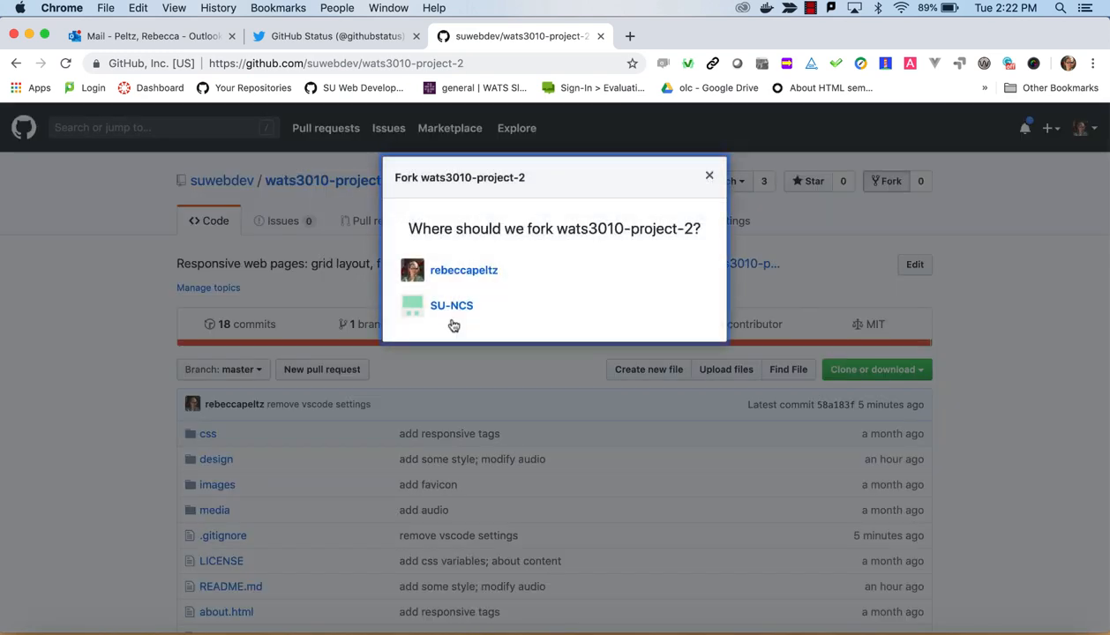
{"action": "left_click", "coordinate": [463, 270]}
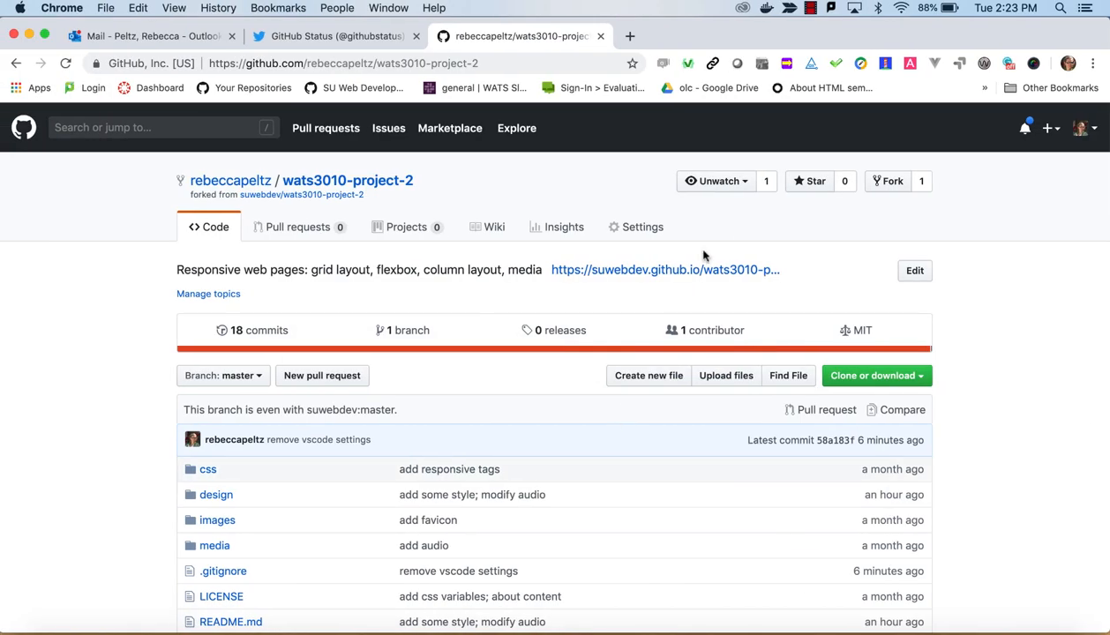
{"action": "mouse_move", "coordinate": [230, 180]}
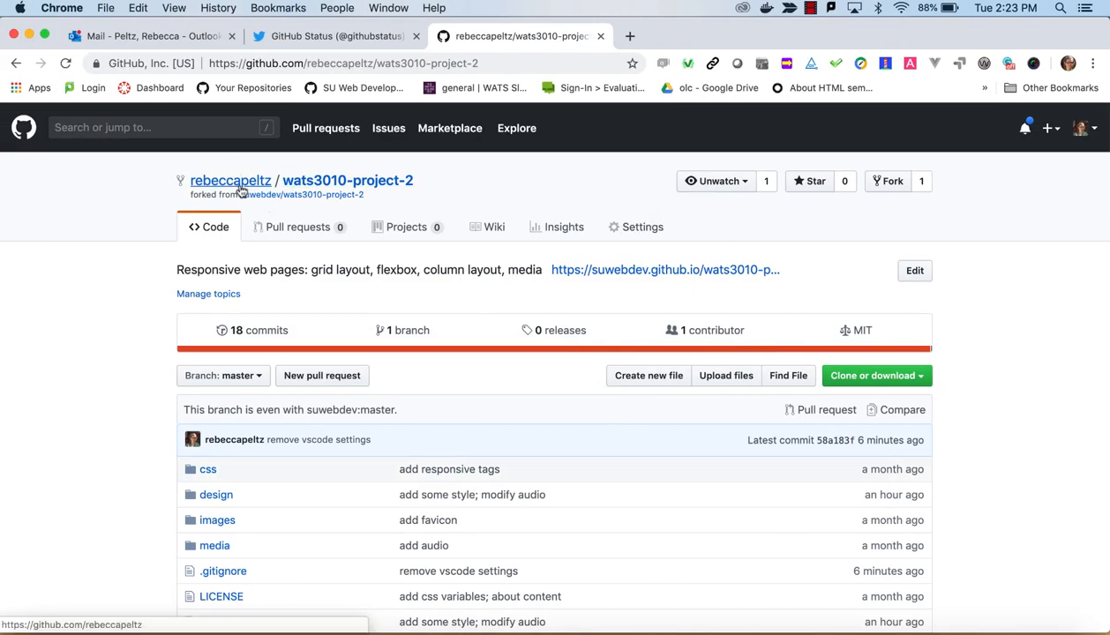
{"action": "mouse_move", "coordinate": [347, 180]}
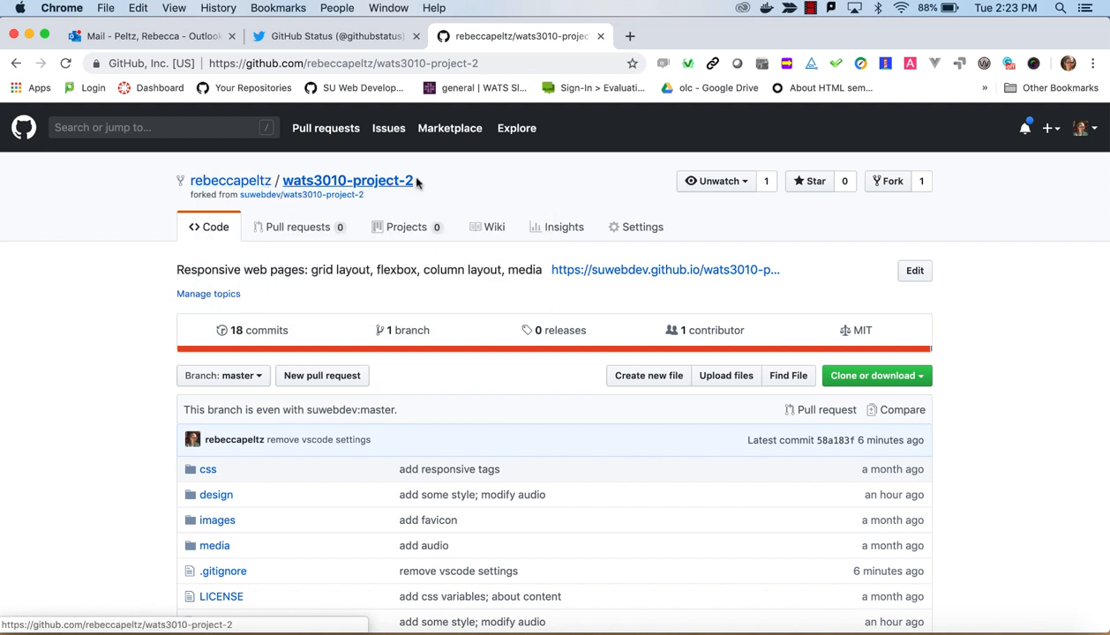
{"action": "mouse_move", "coordinate": [530, 230]}
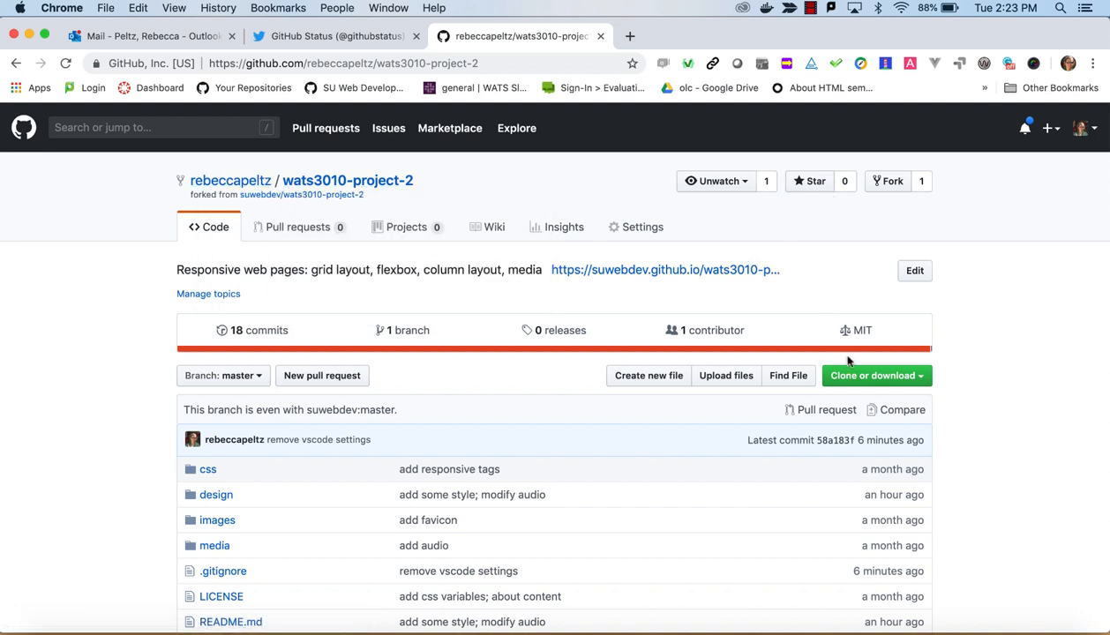
{"action": "left_click", "coordinate": [874, 374]}
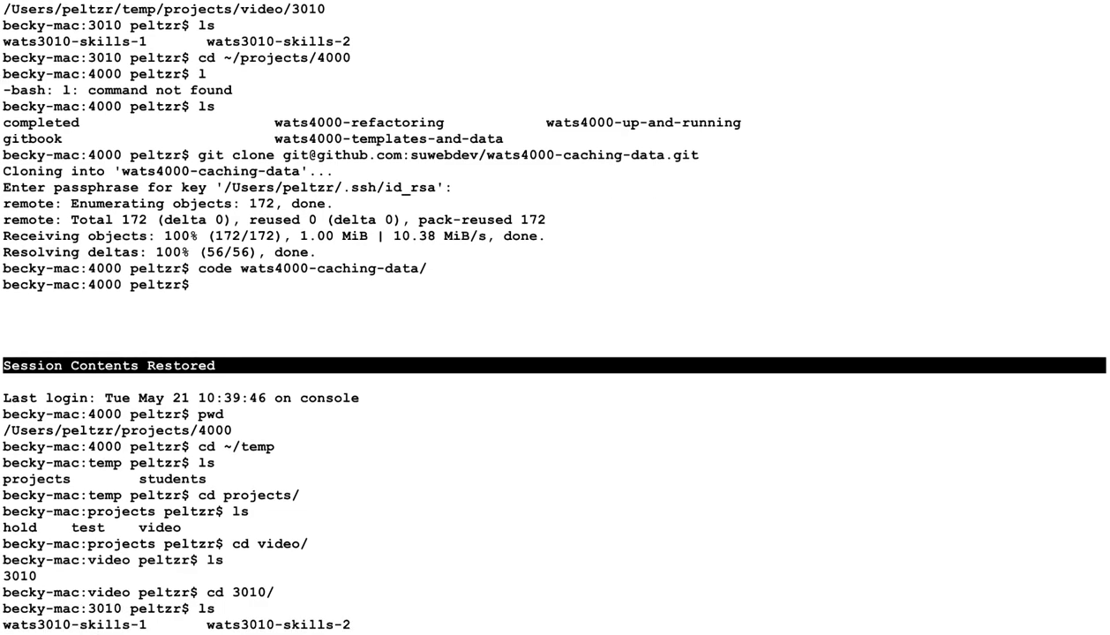
{"action": "type", "text": "git clone git@github.com:rebeccapeltz/wats3010-project-2.git"}
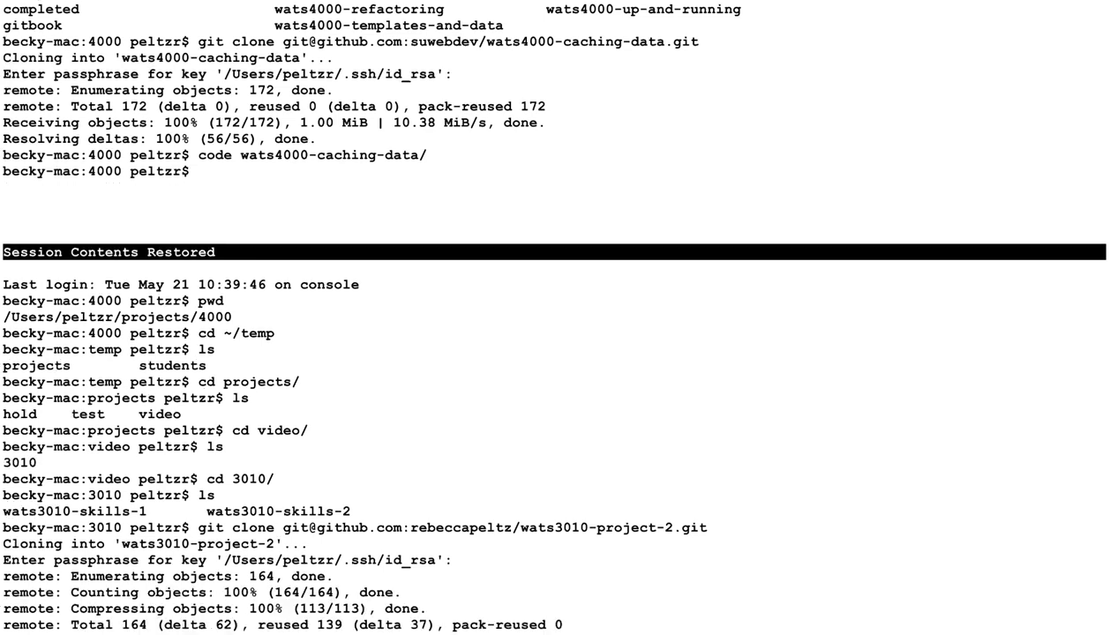
{"action": "scroll", "scroll_direction": "down", "scroll_amount": 3}
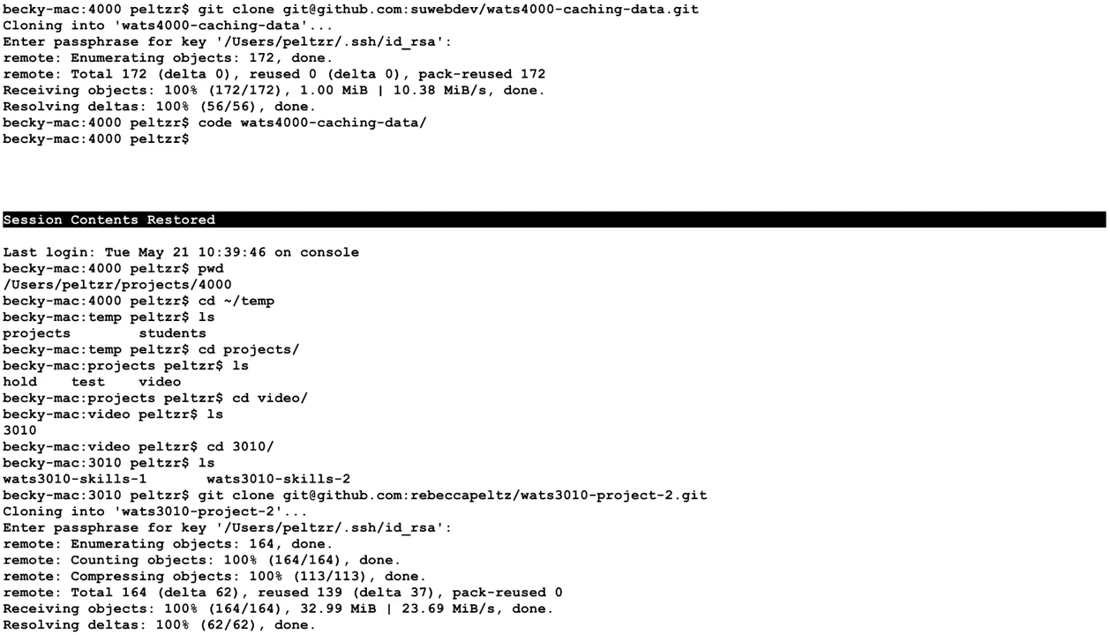
{"action": "scroll", "scroll_direction": "down", "scroll_amount": 3}
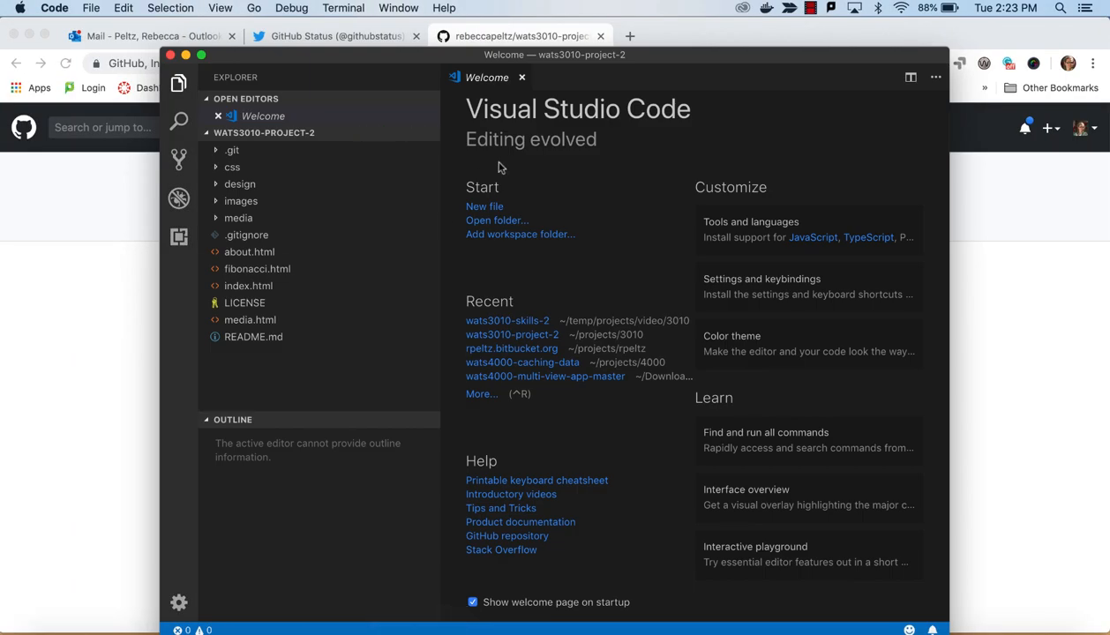
Step: Expand design and comps in the VS Code Explorer, then collapse them again
{"action": "key", "text": "cmd+n"}
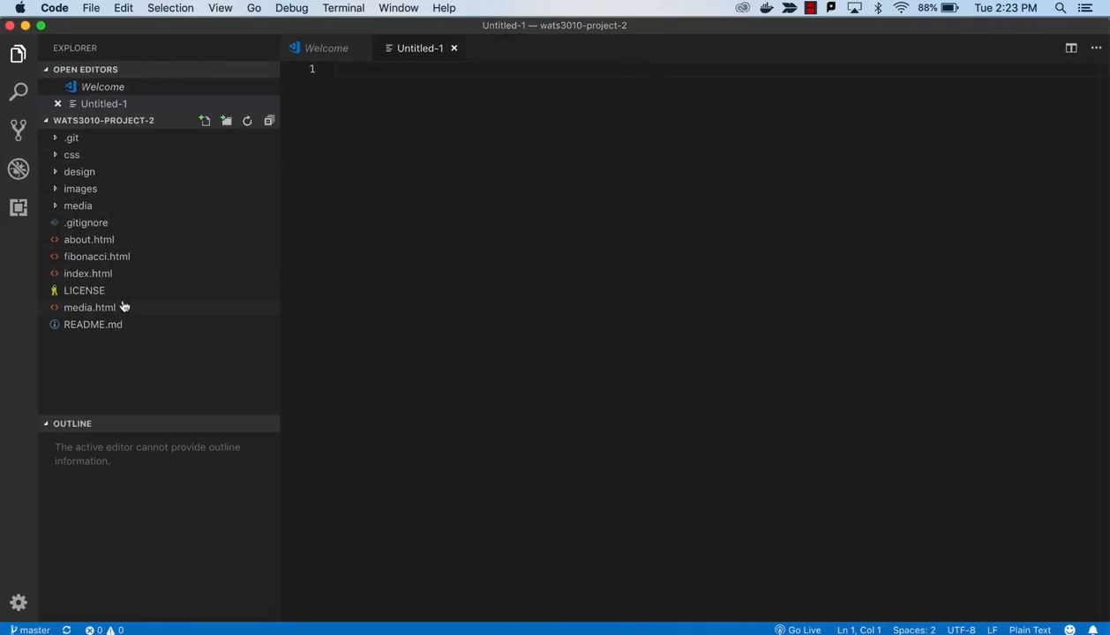
{"action": "left_click", "coordinate": [79, 171]}
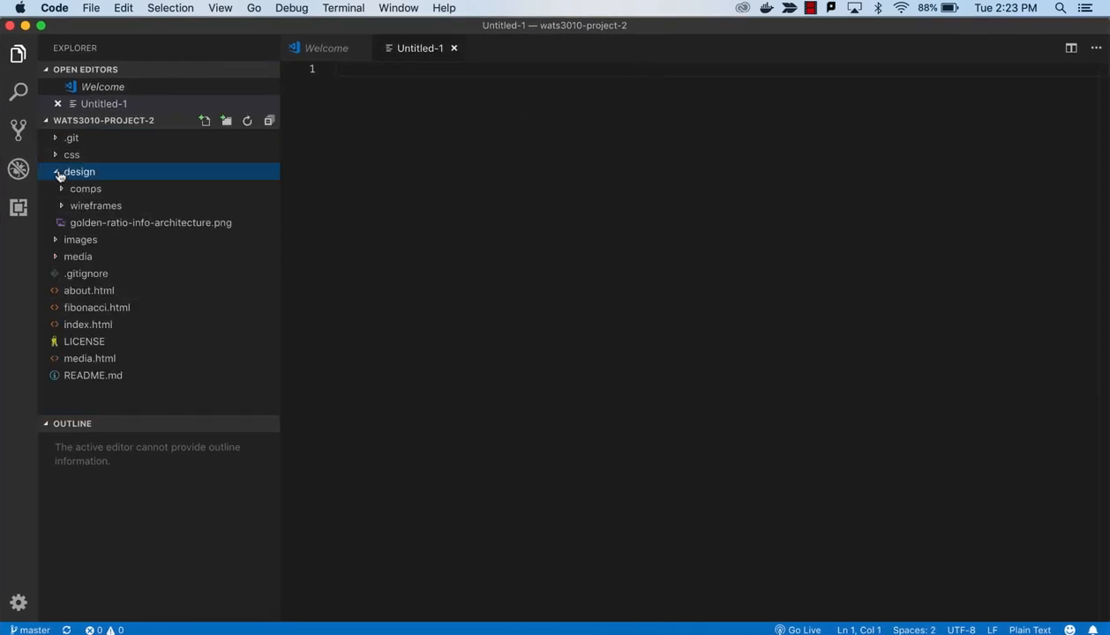
{"action": "left_click", "coordinate": [85, 187]}
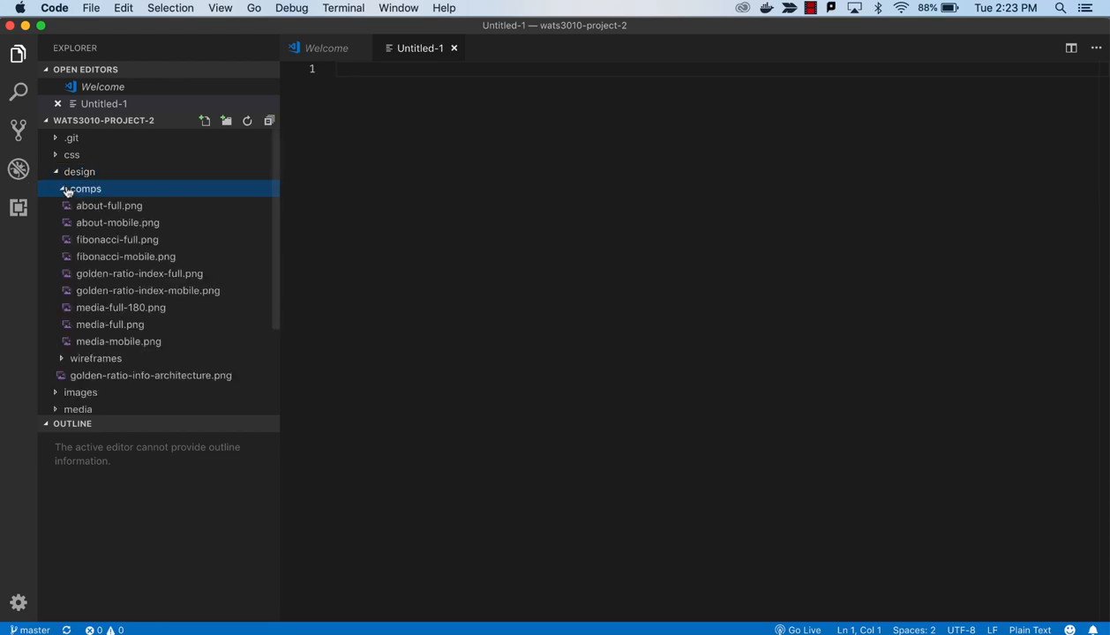
{"action": "left_click", "coordinate": [79, 172]}
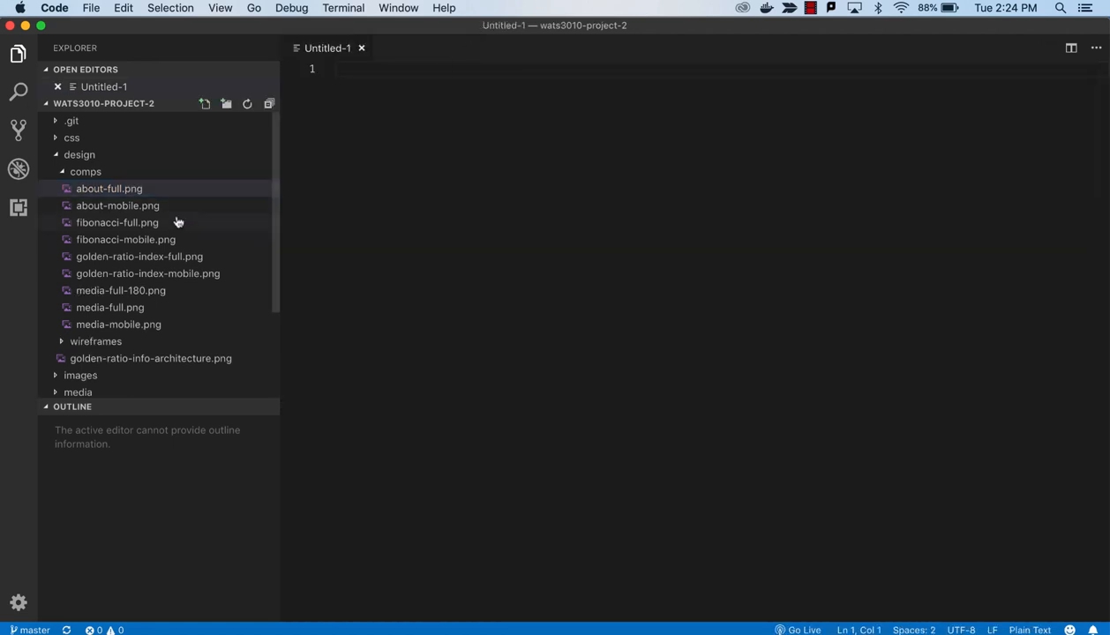
{"action": "left_click", "coordinate": [79, 155]}
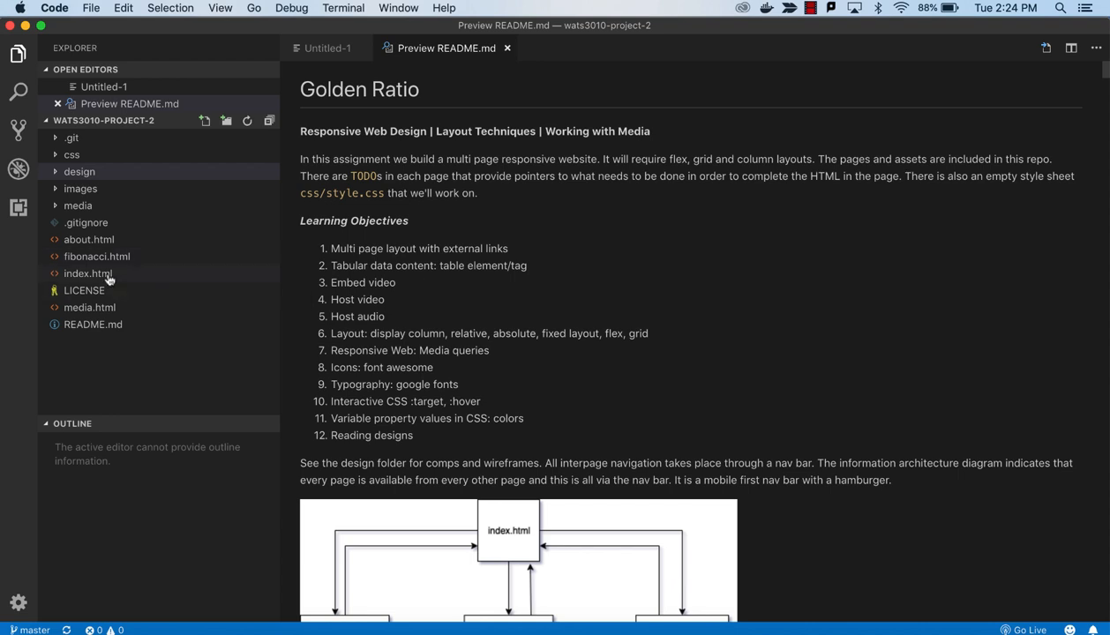
Step: Select index.html in the Explorer to preview the home page
{"action": "left_click", "coordinate": [87, 272]}
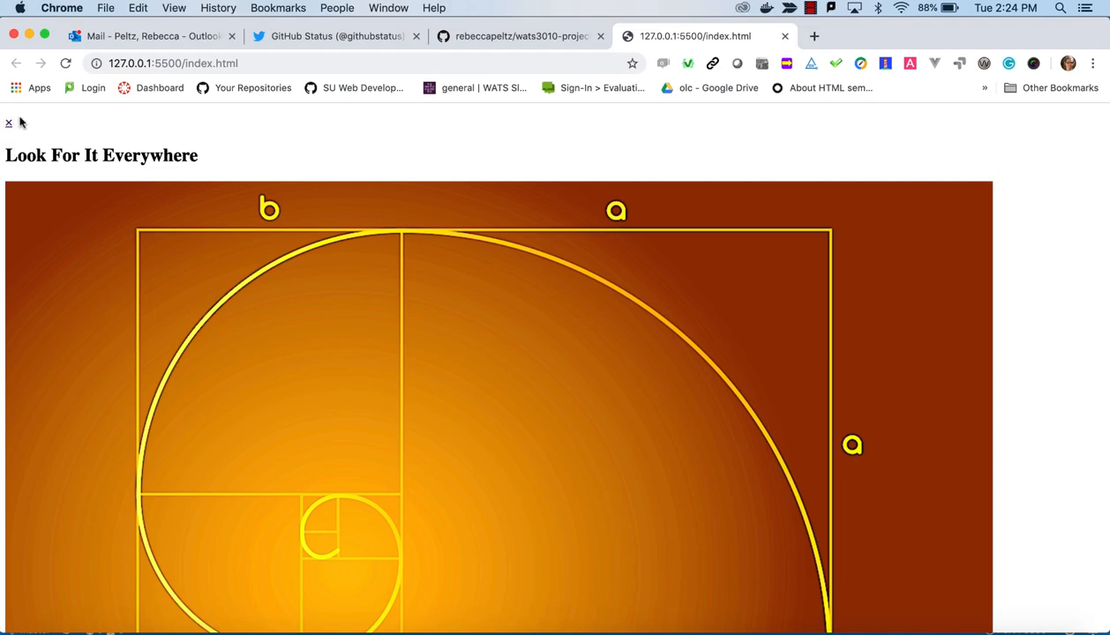
{"action": "mouse_move", "coordinate": [153, 196]}
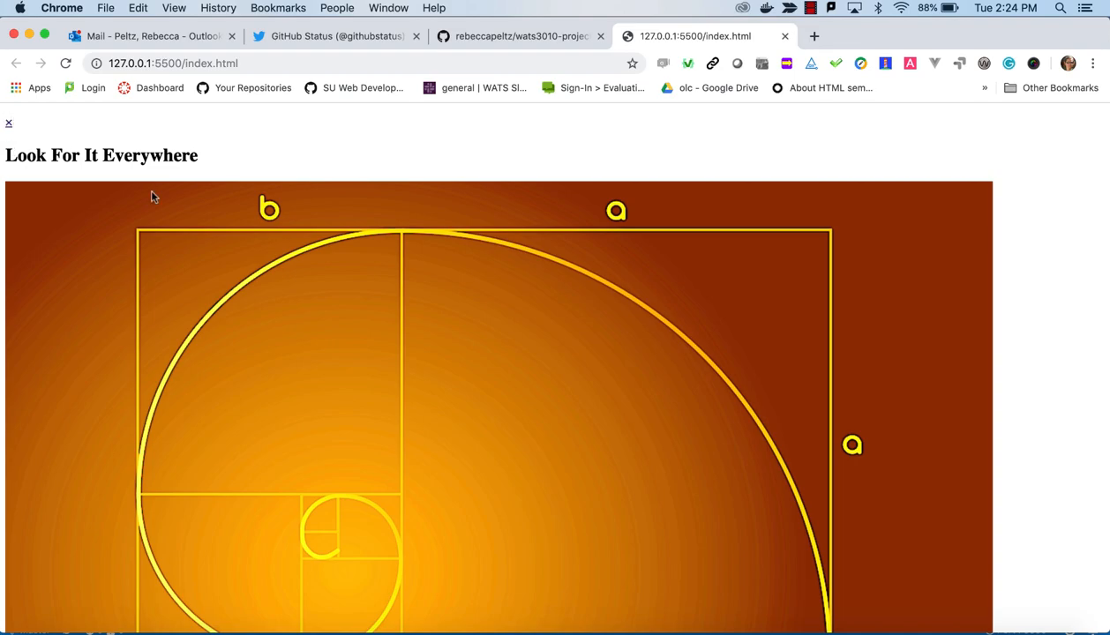
Step: Scroll down to the Fibonacci spiral and architecture examples, then back up
{"action": "scroll", "scroll_direction": "down", "scroll_amount": 3}
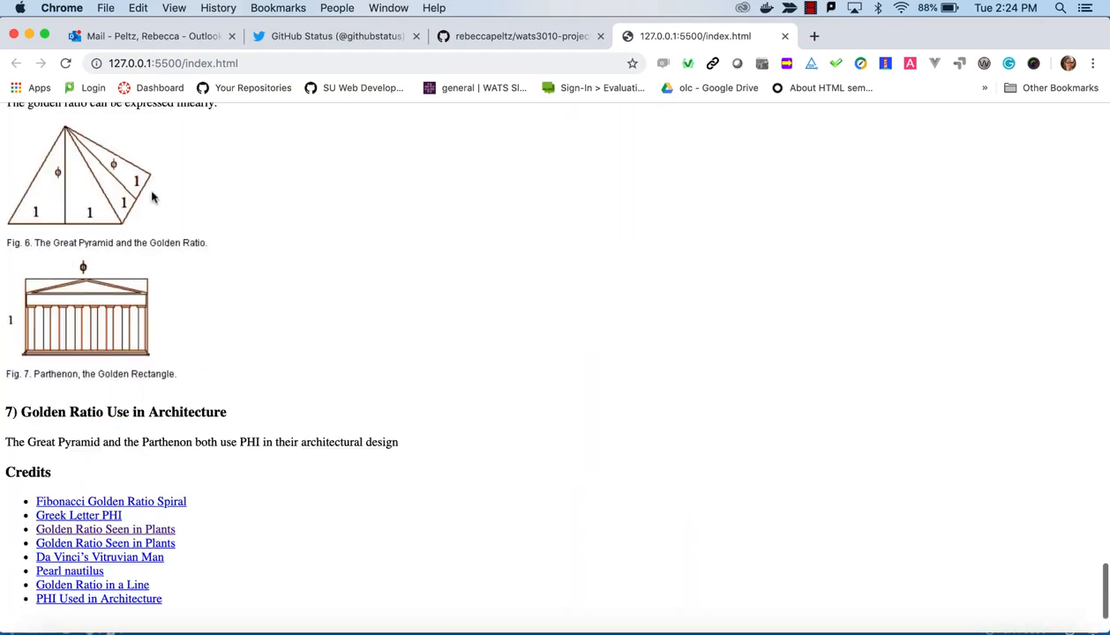
{"action": "scroll", "scroll_direction": "up", "scroll_amount": 3}
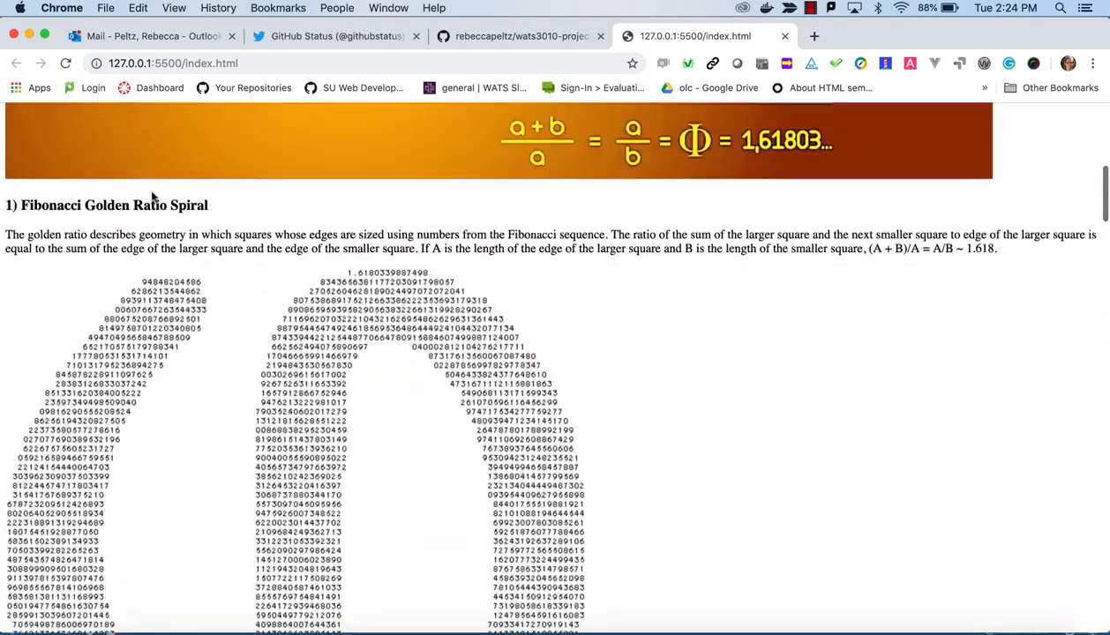